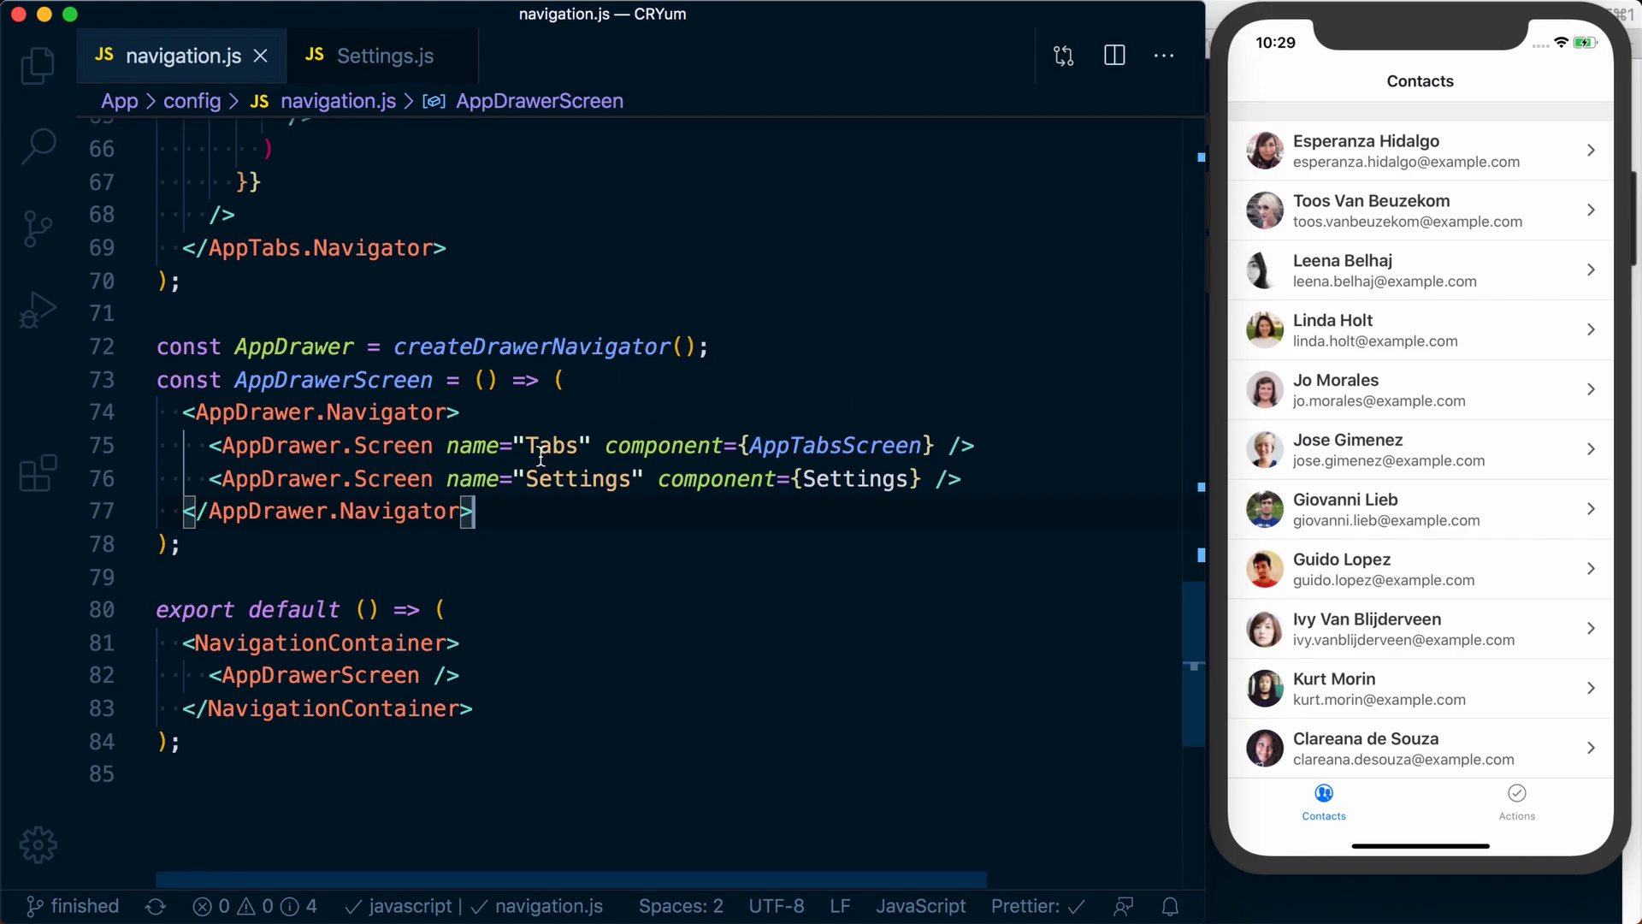
- Give the Settings AppDrawer.Screen options={{ gestureEnabled: false }}, saved and Prettier-formatted onto multiple lines
scroll("up", 3)
type("options={{")
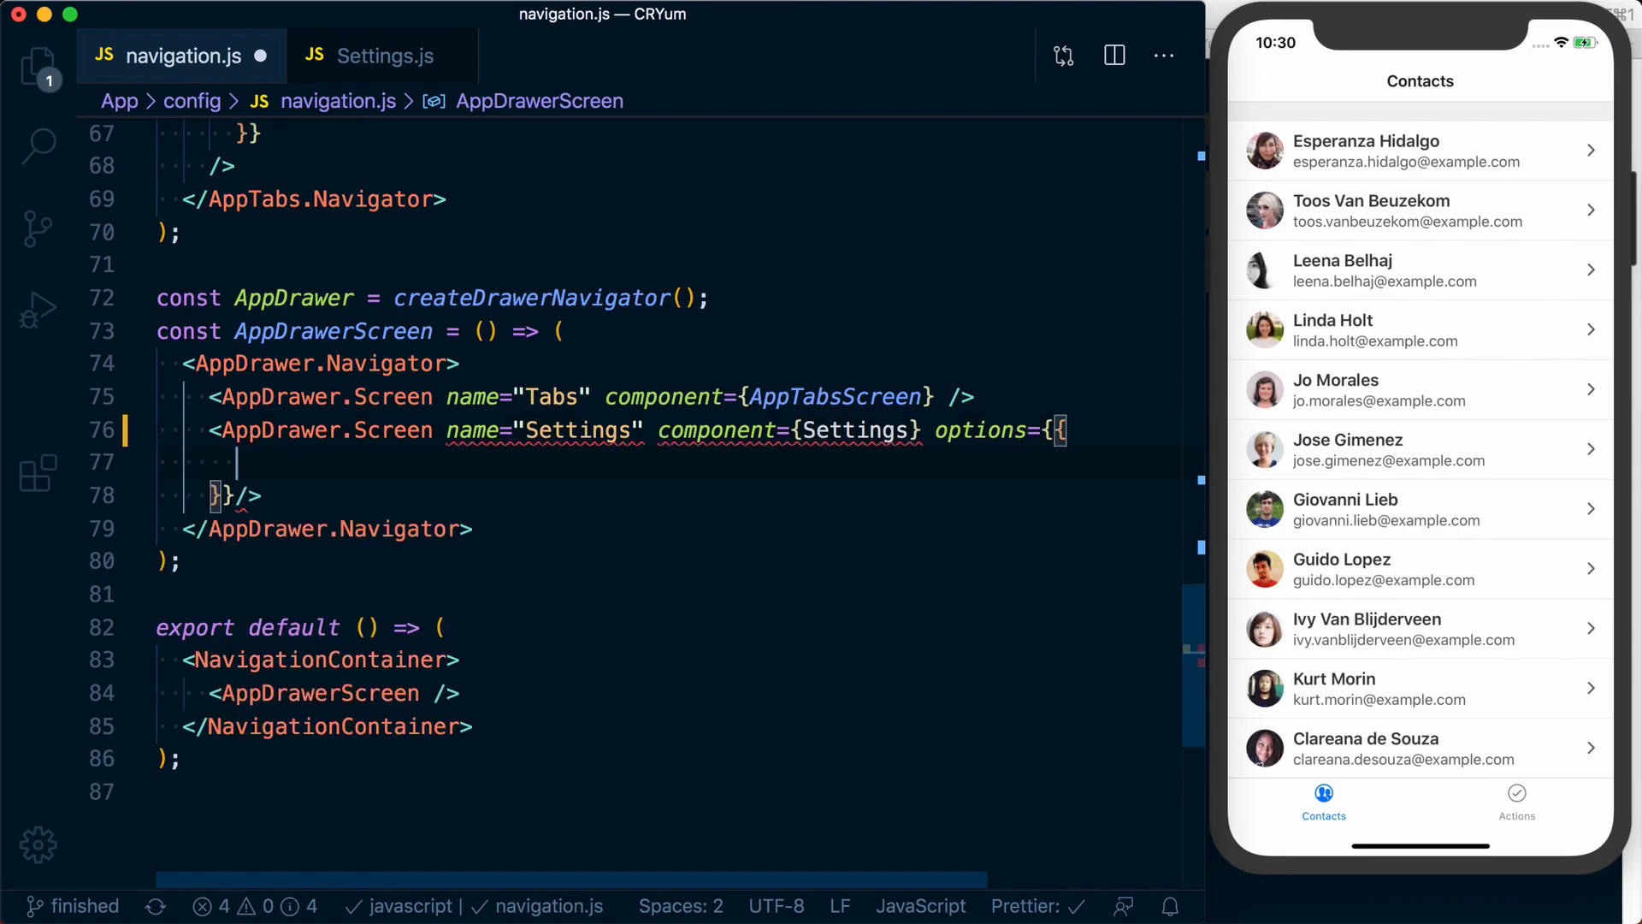
type("gestureEnabled: false")
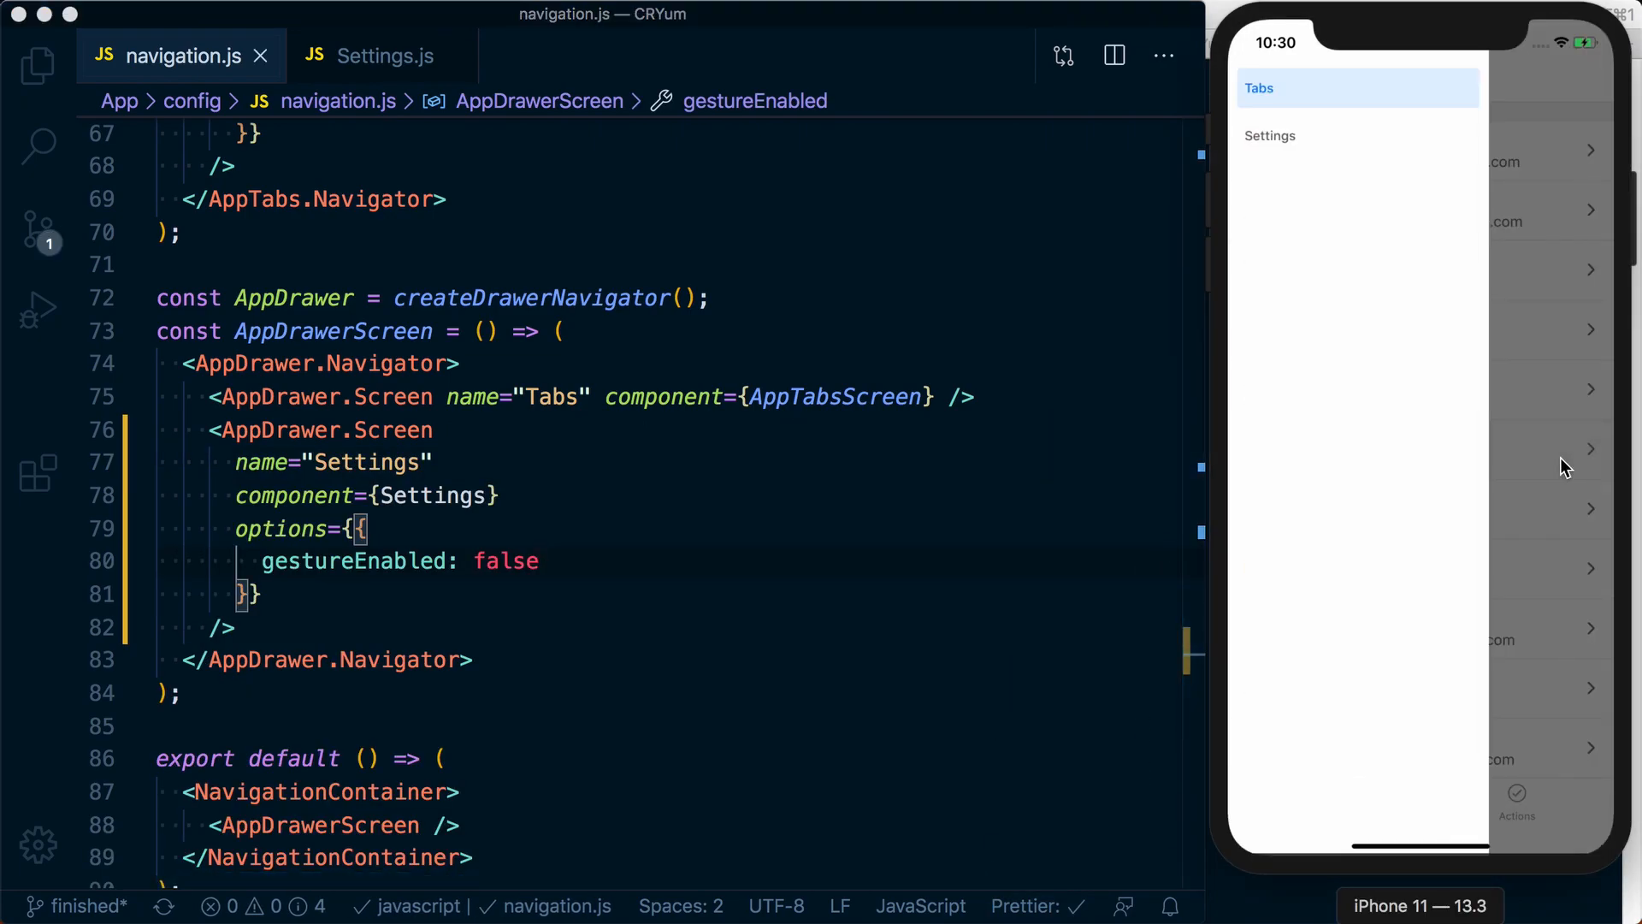
mouse_move(1287, 136)
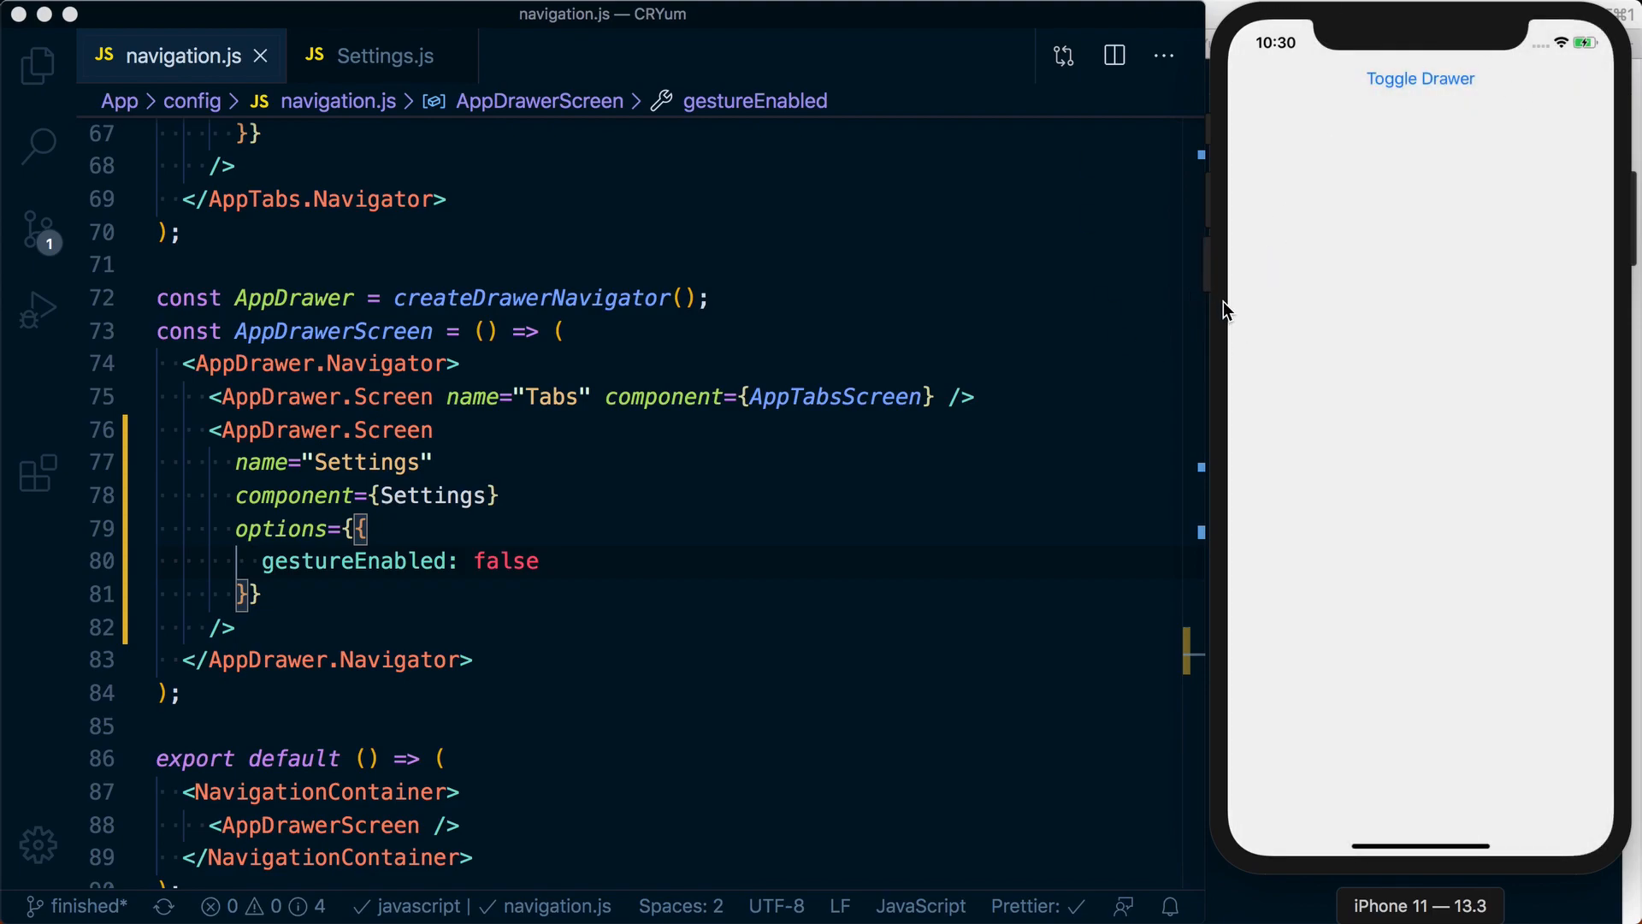
mouse_move(1227, 380)
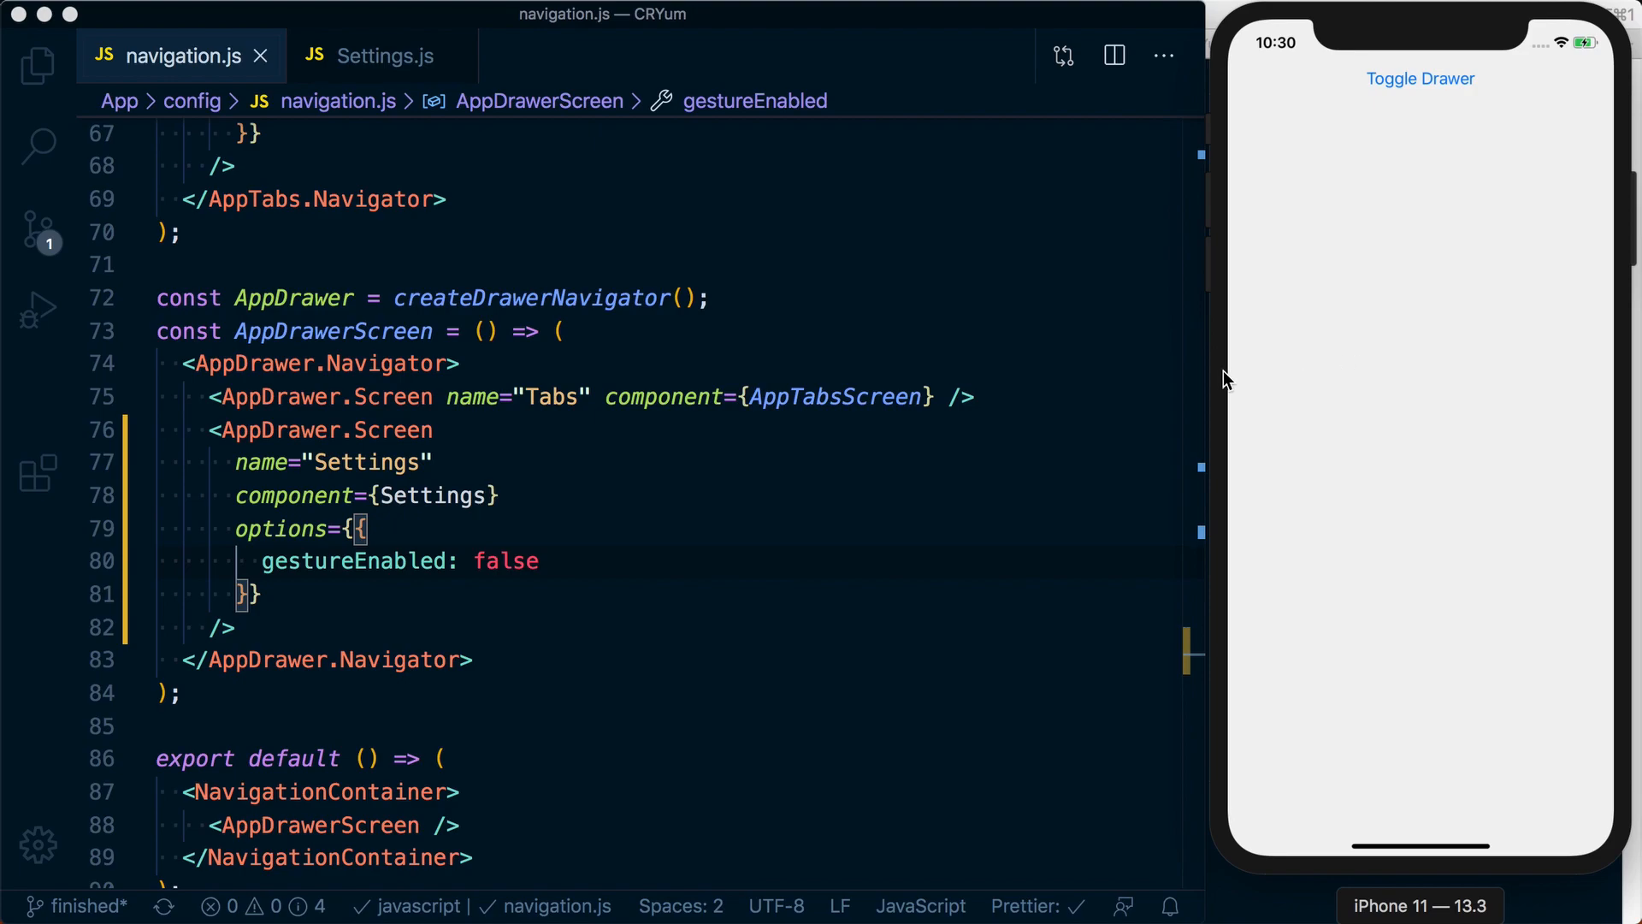
mouse_move(1422, 69)
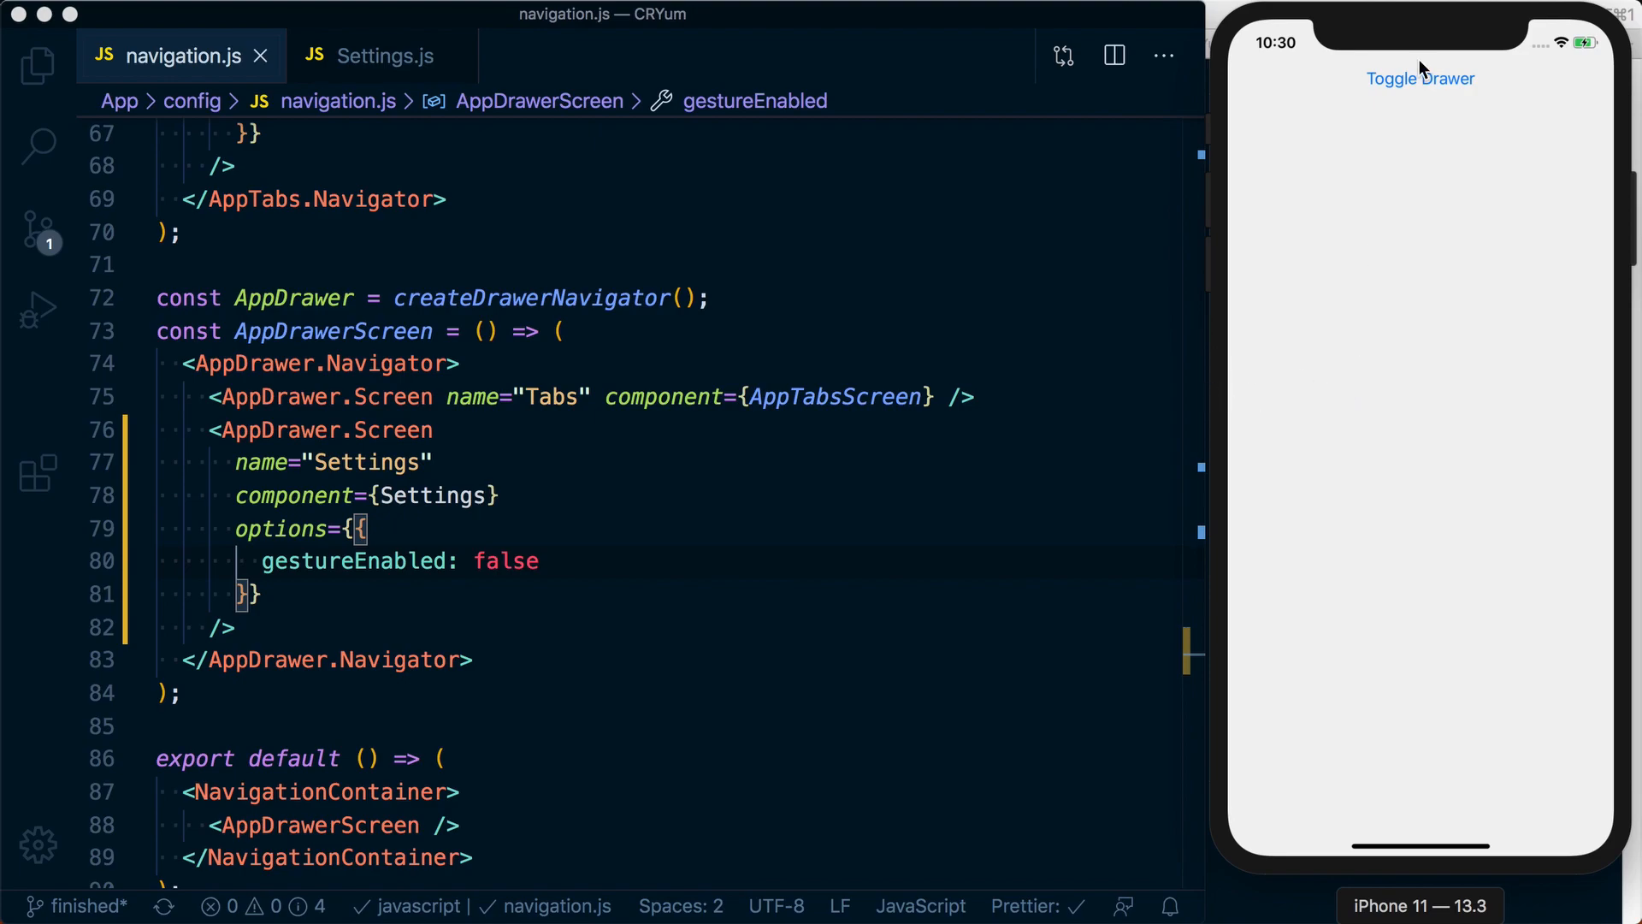
- Reopen the navigation drawer in the simulator after viewing the Settings screen
left_click(1418, 79)
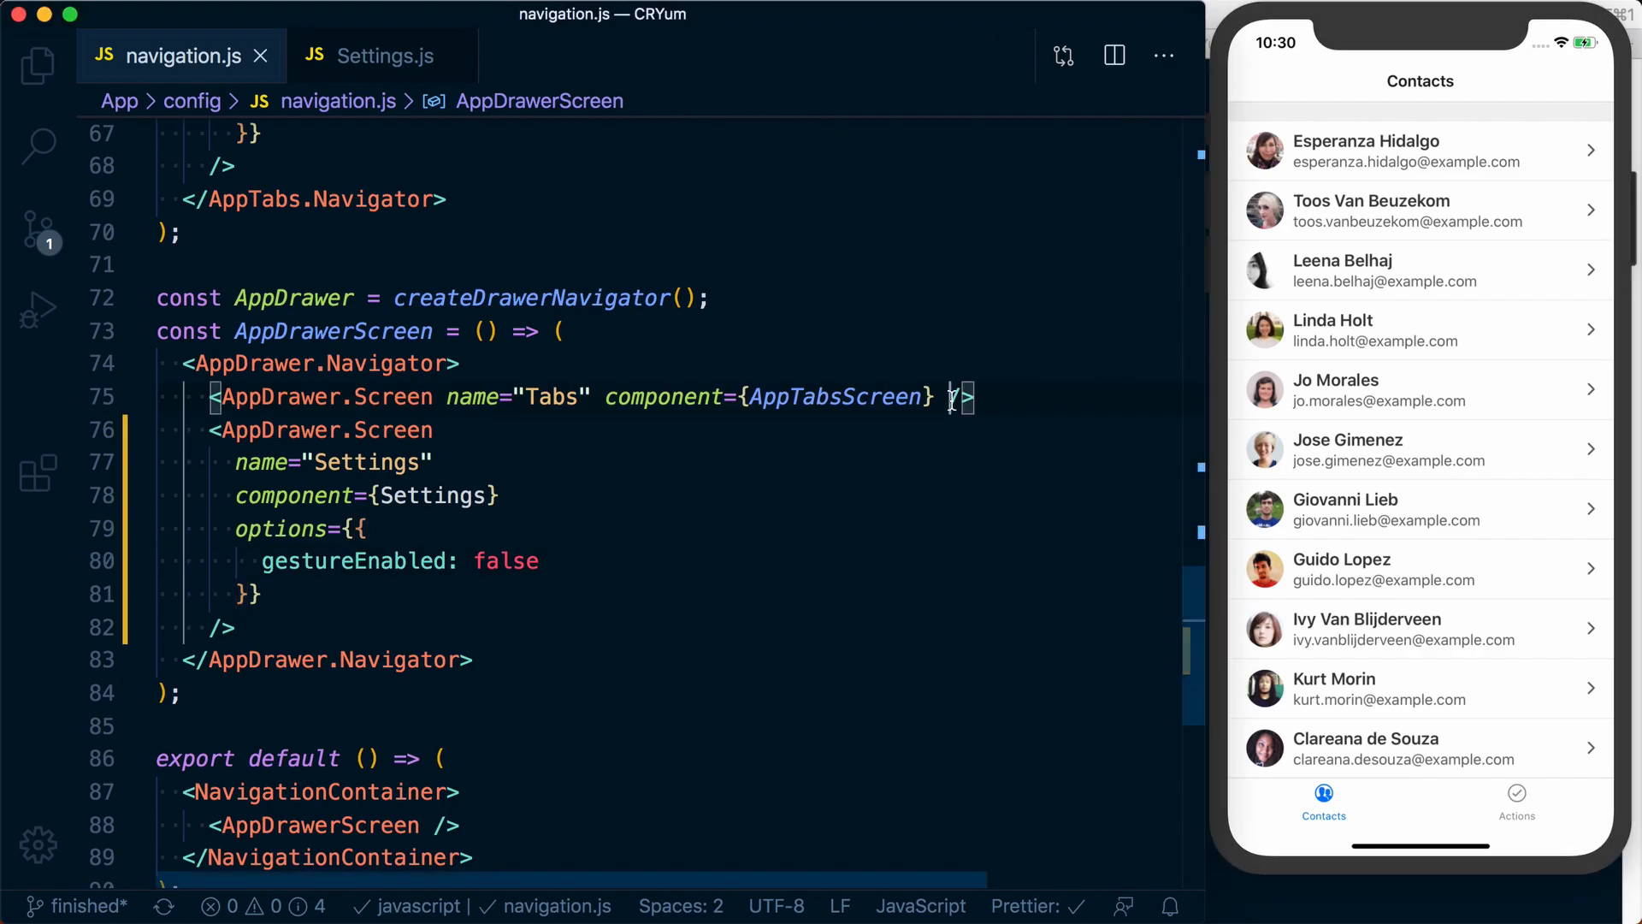
- Add options={{ drawerLabel: "Home" }} to the Tabs AppDrawer.Screen
type("options={")
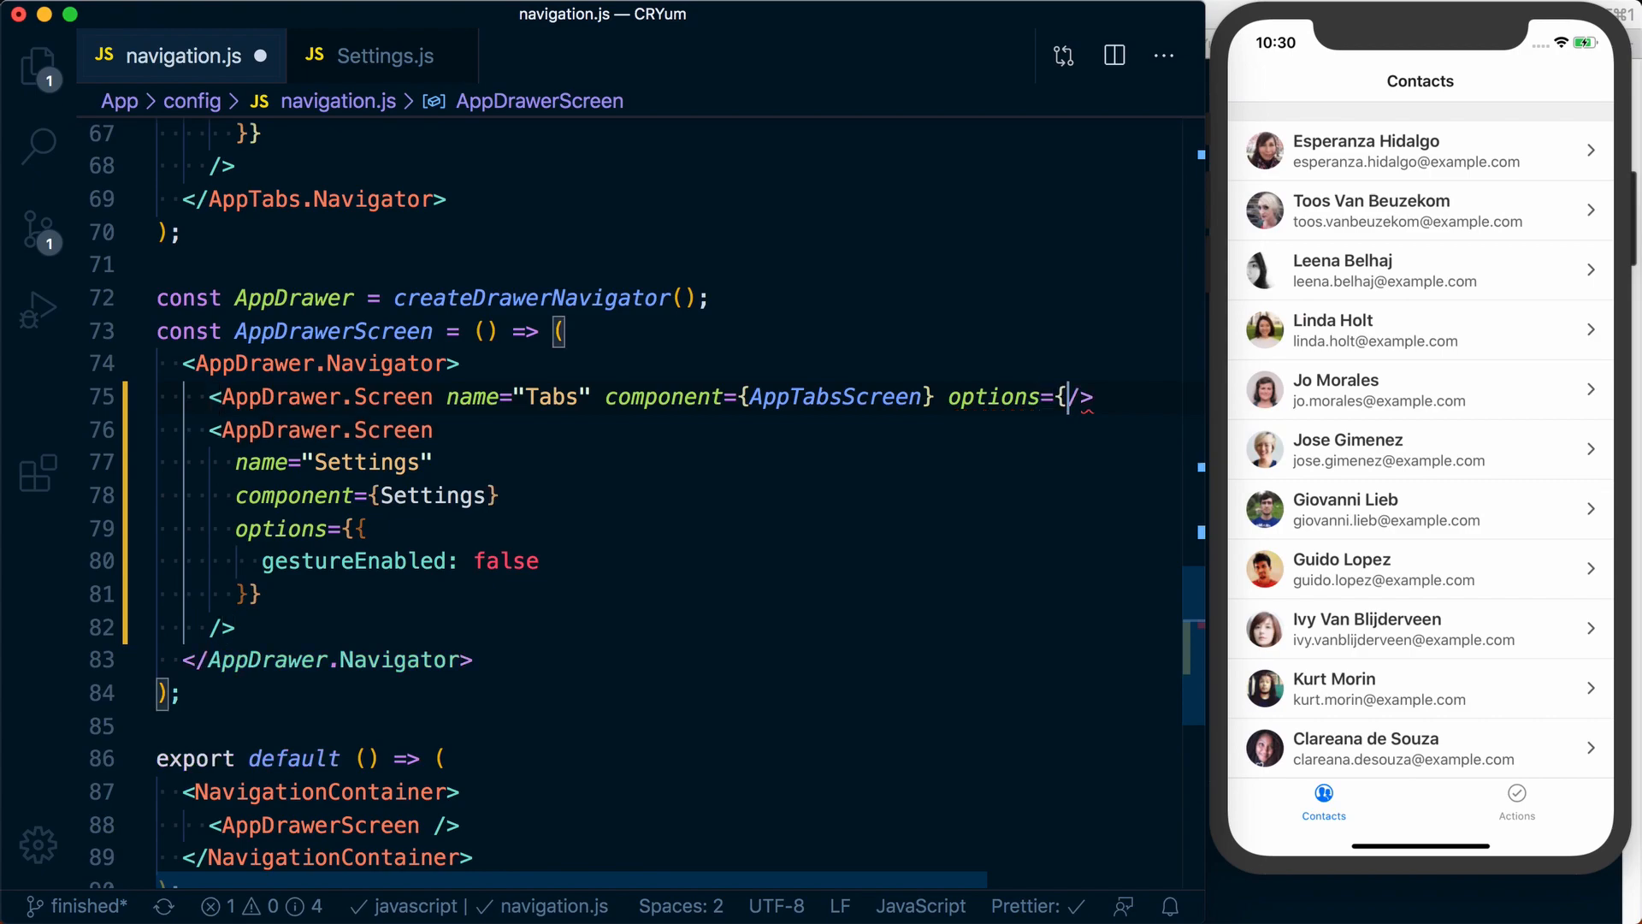
type("{")
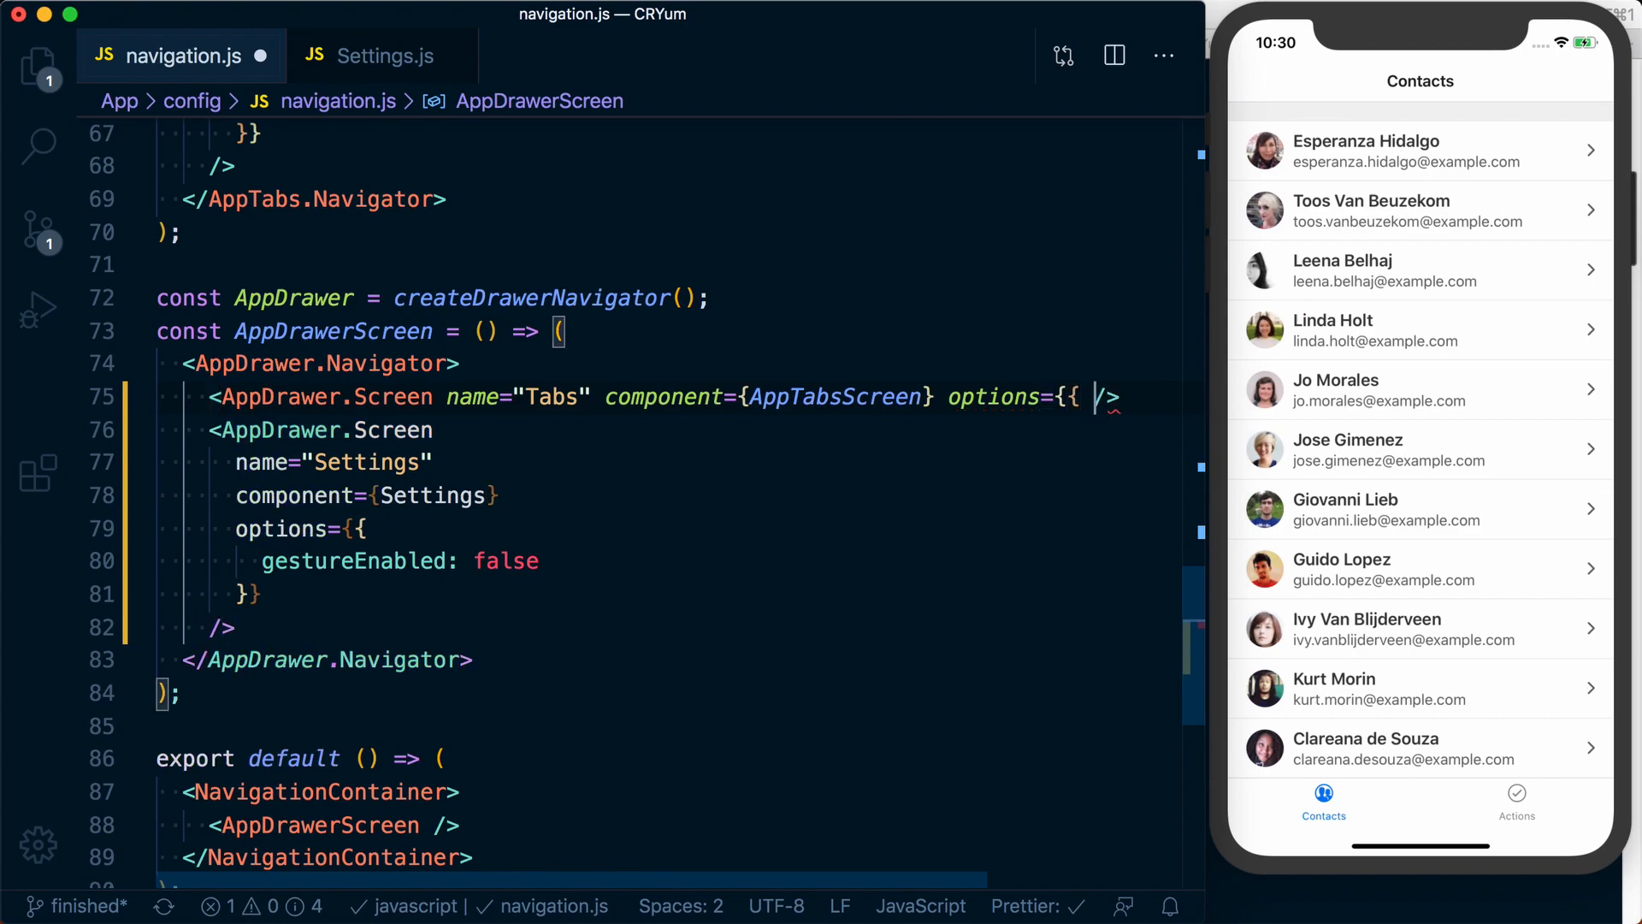
type("drawerLabel: ''")
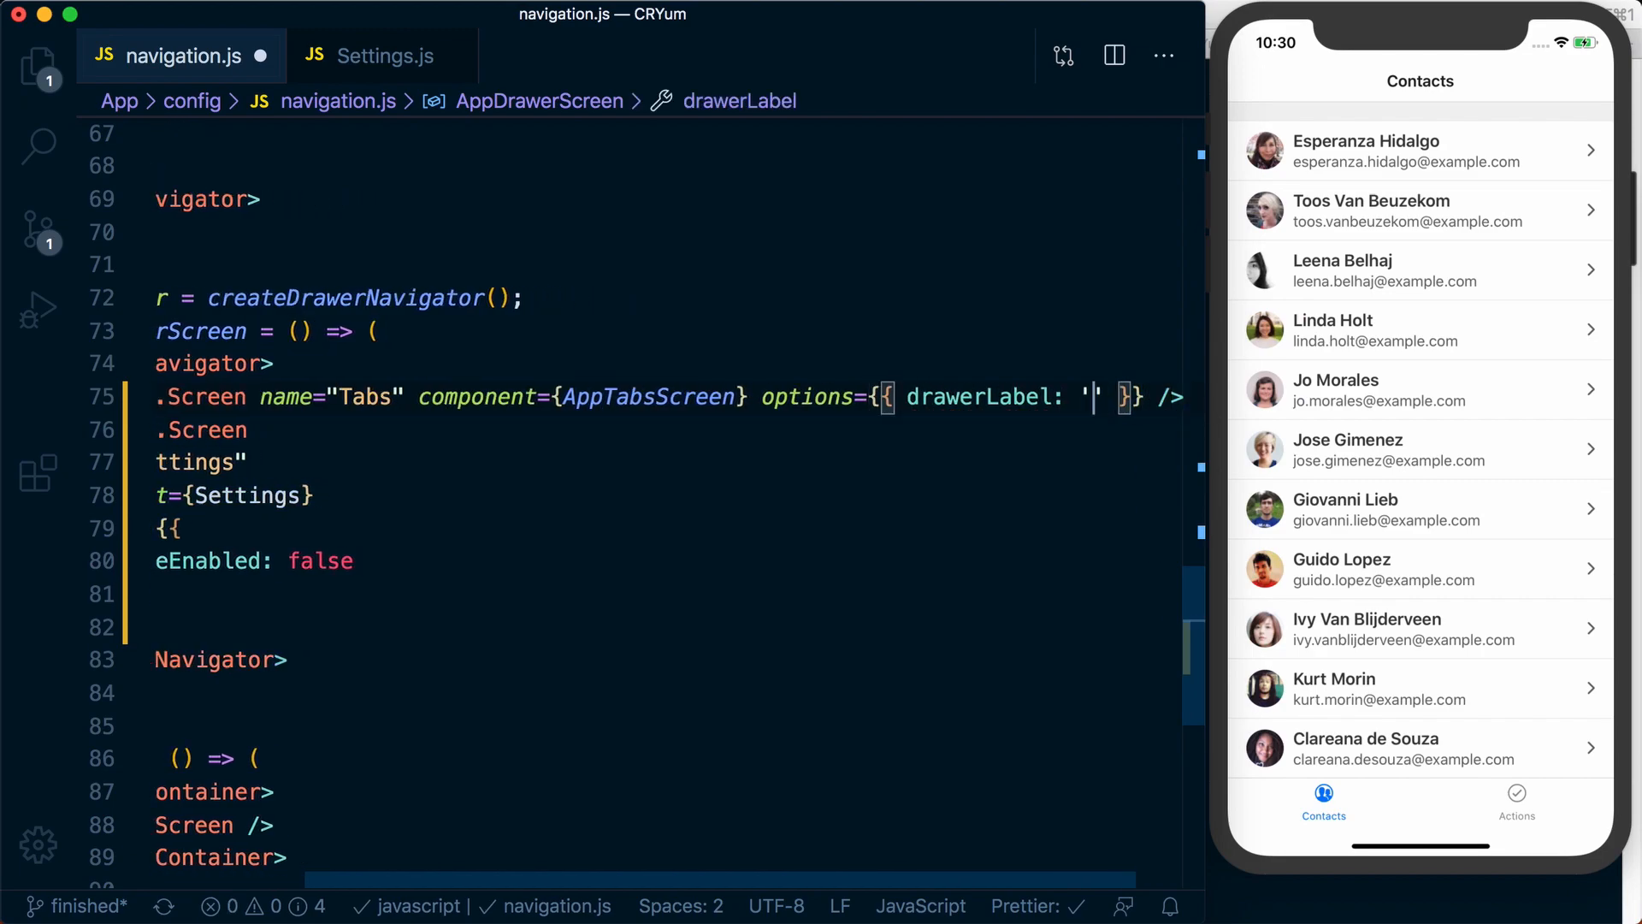
type("Ta")
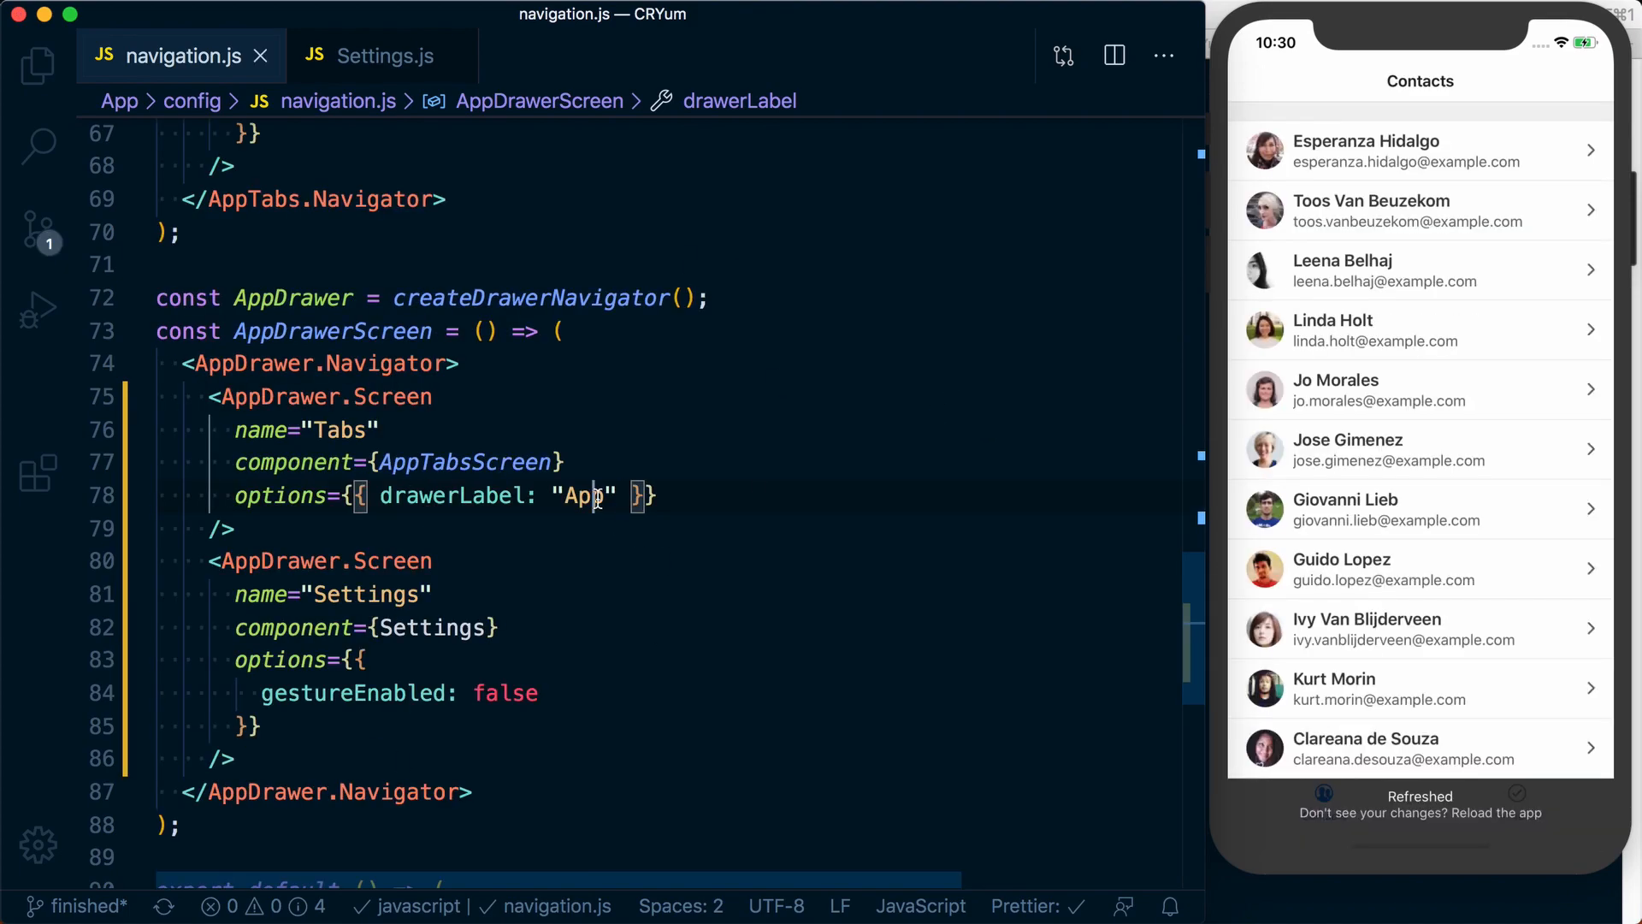
type("Home")
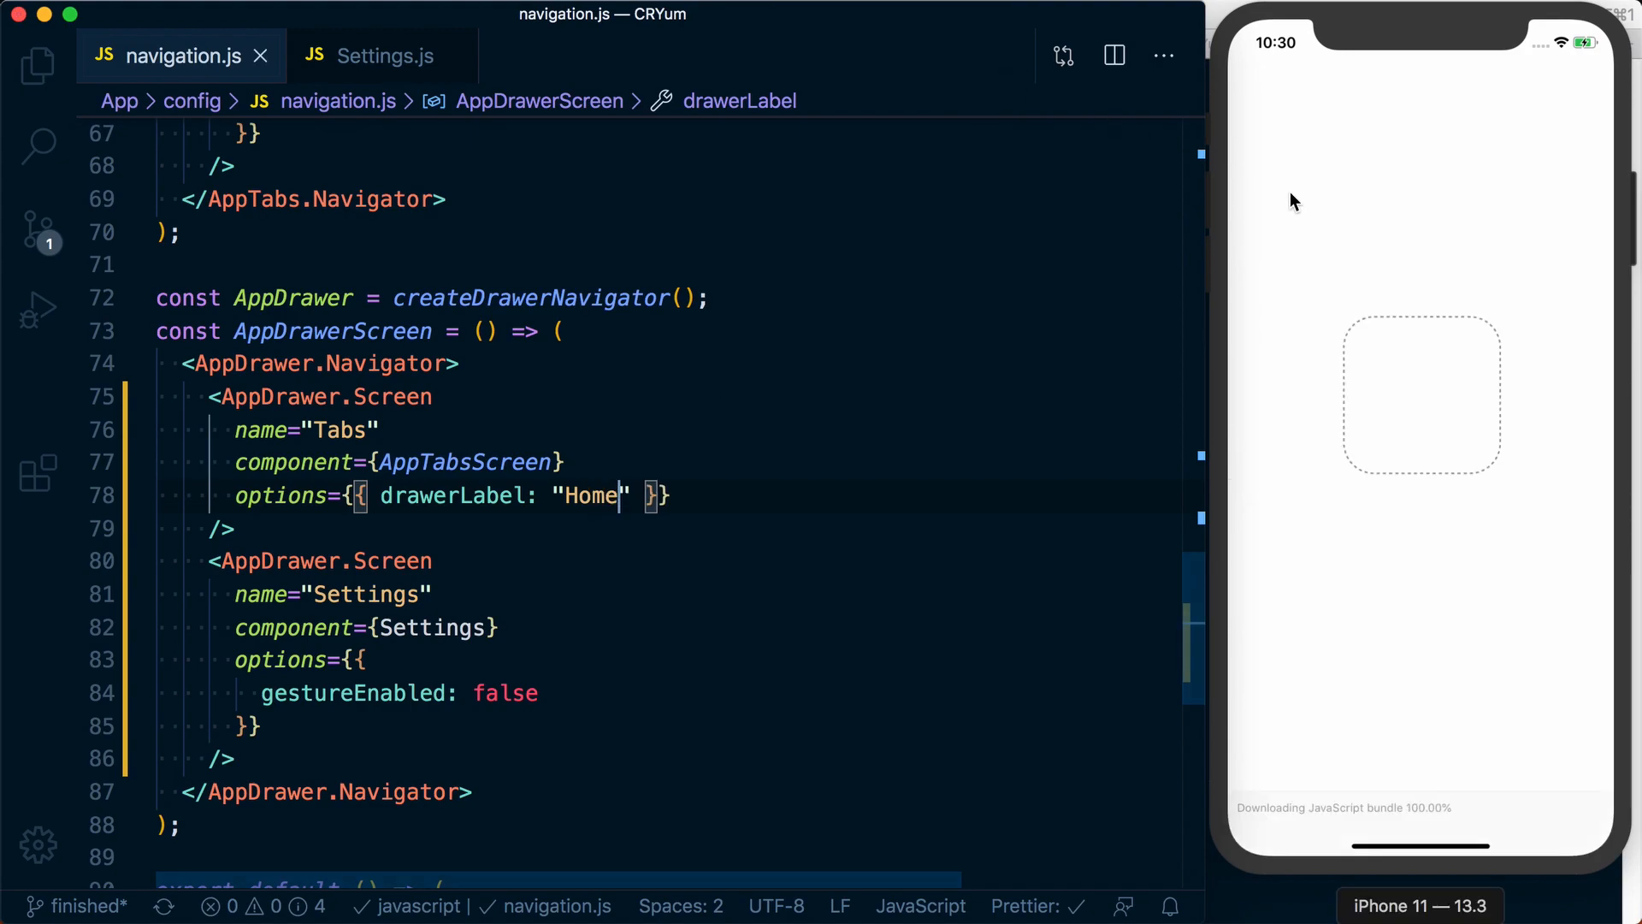
mouse_move(1226, 468)
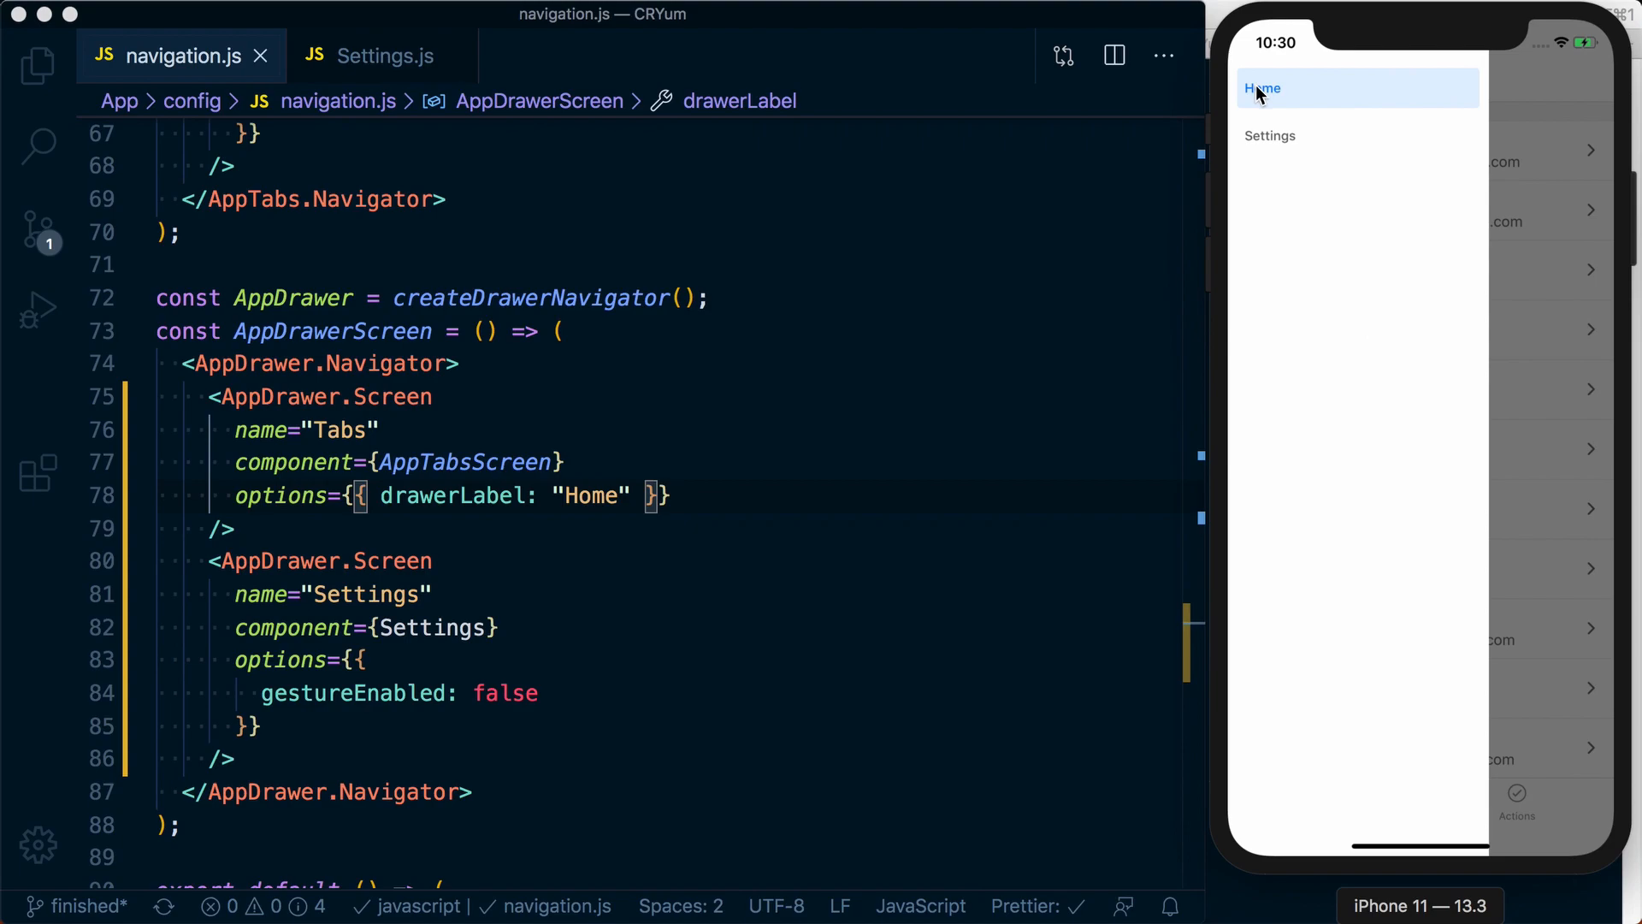
mouse_move(1311, 160)
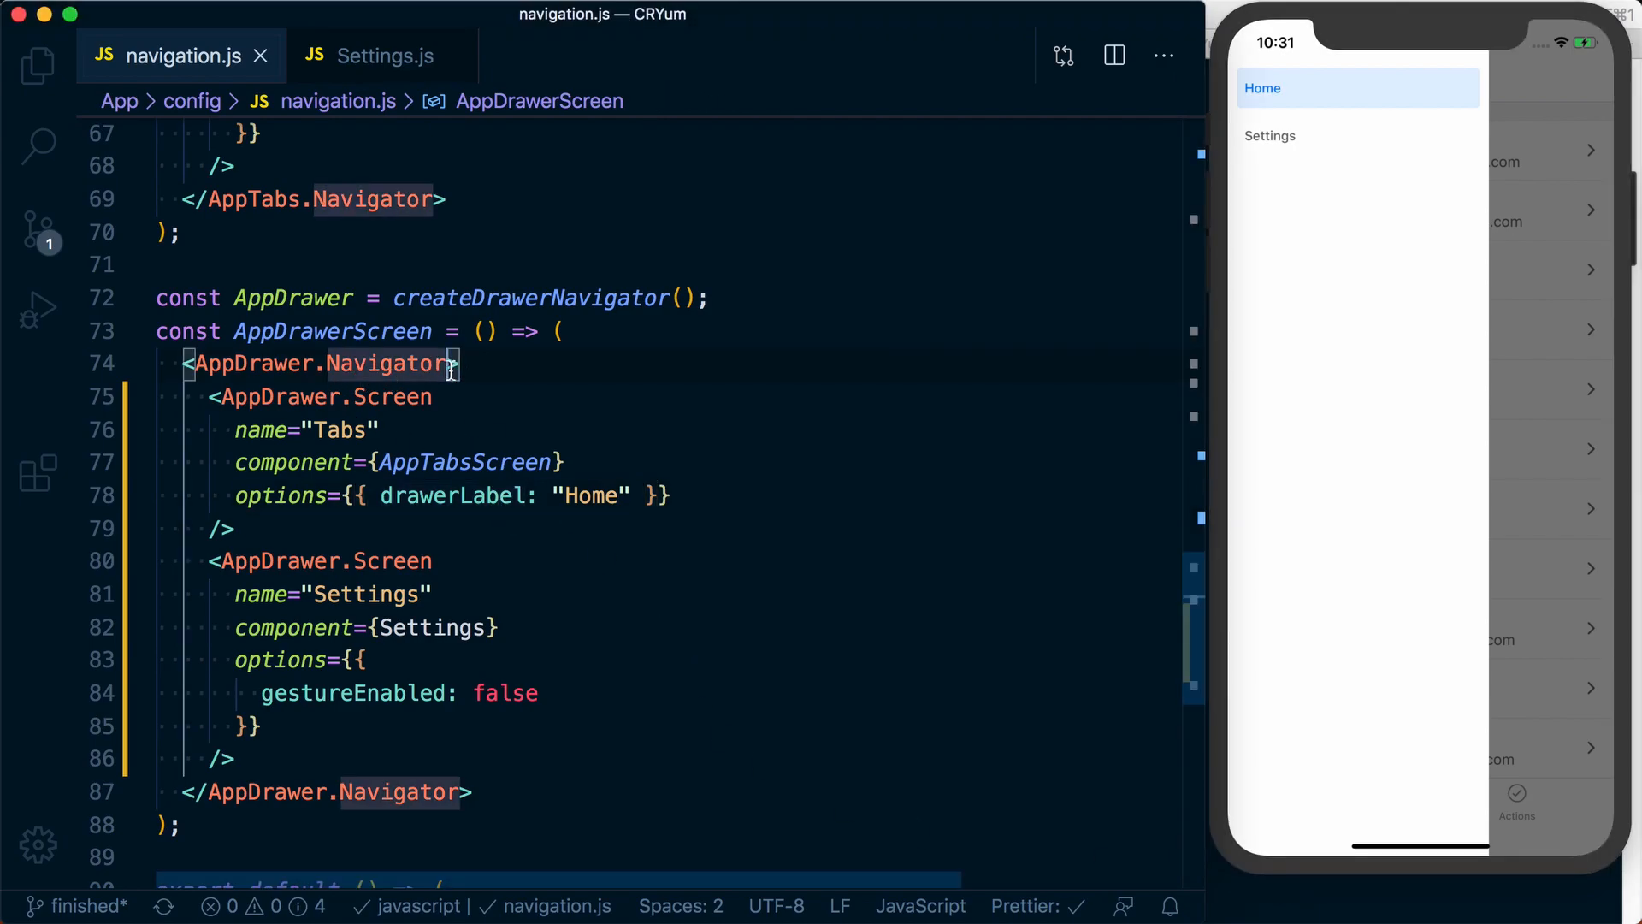
mouse_move(471, 435)
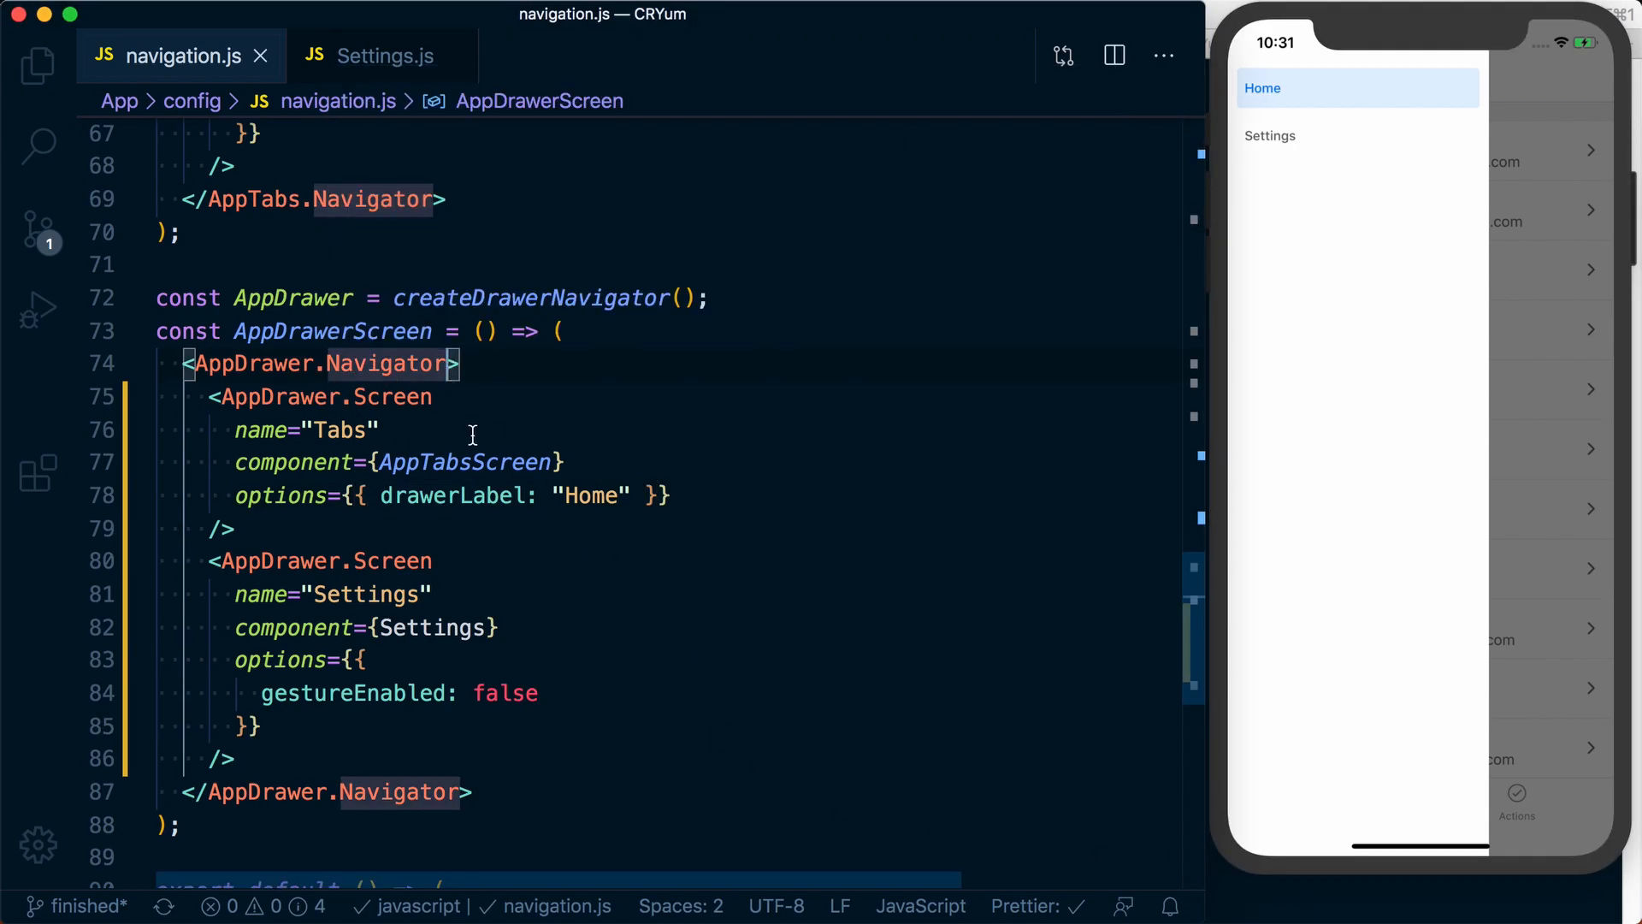
mouse_move(412, 495)
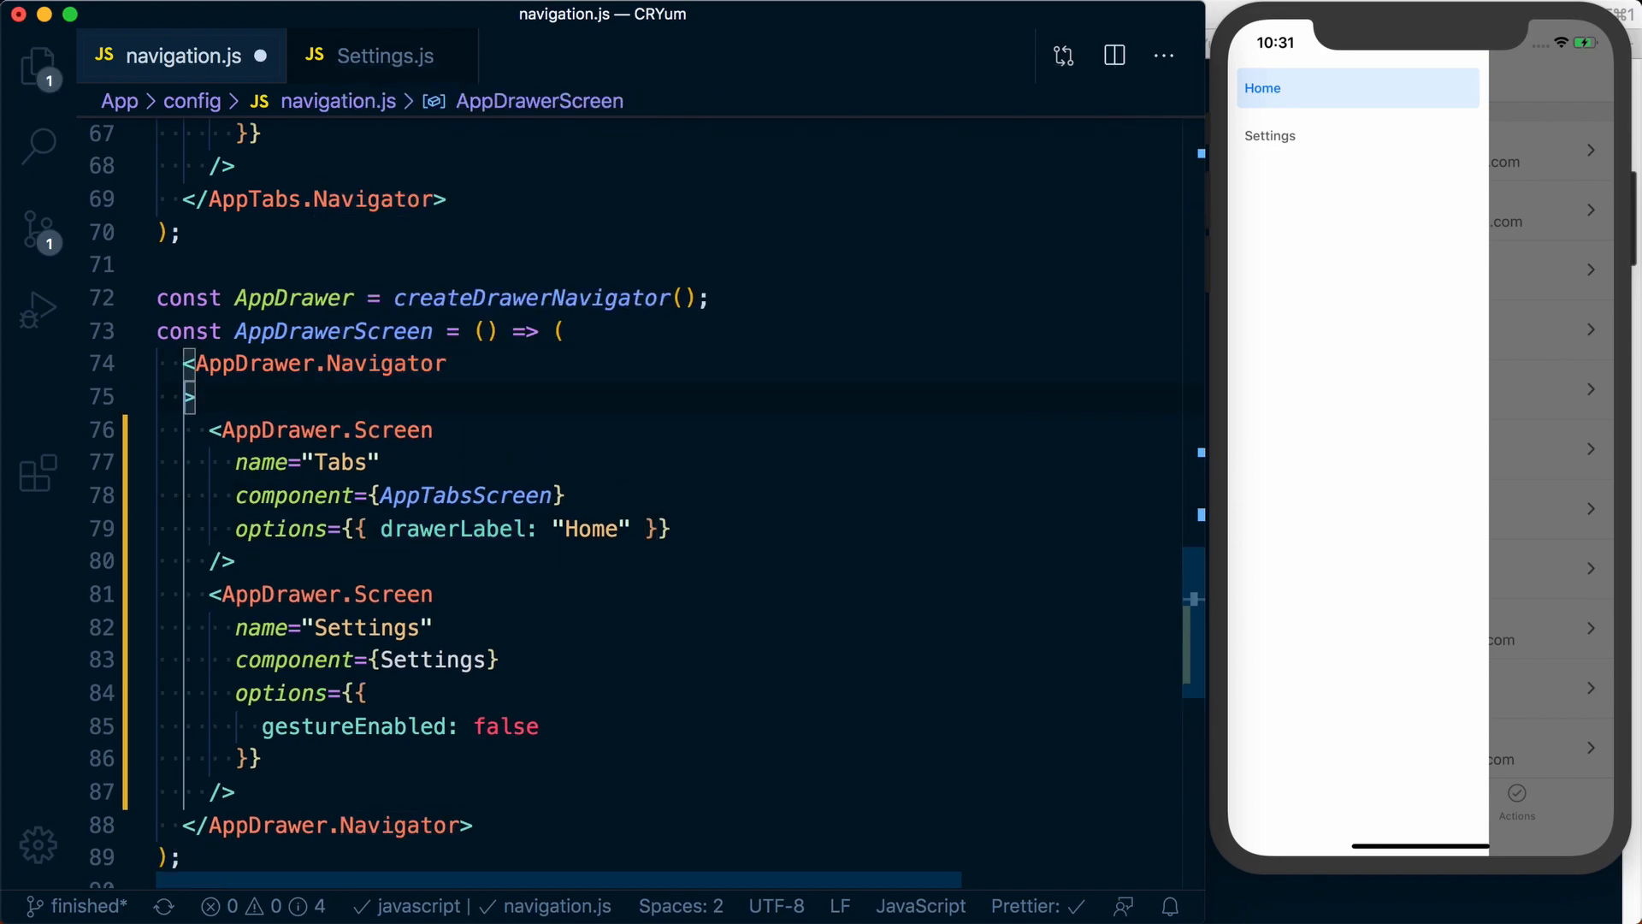
- Add drawerType "slide" to the AppDrawer.Navigator tag, fixing a typo along the way
key("enter")
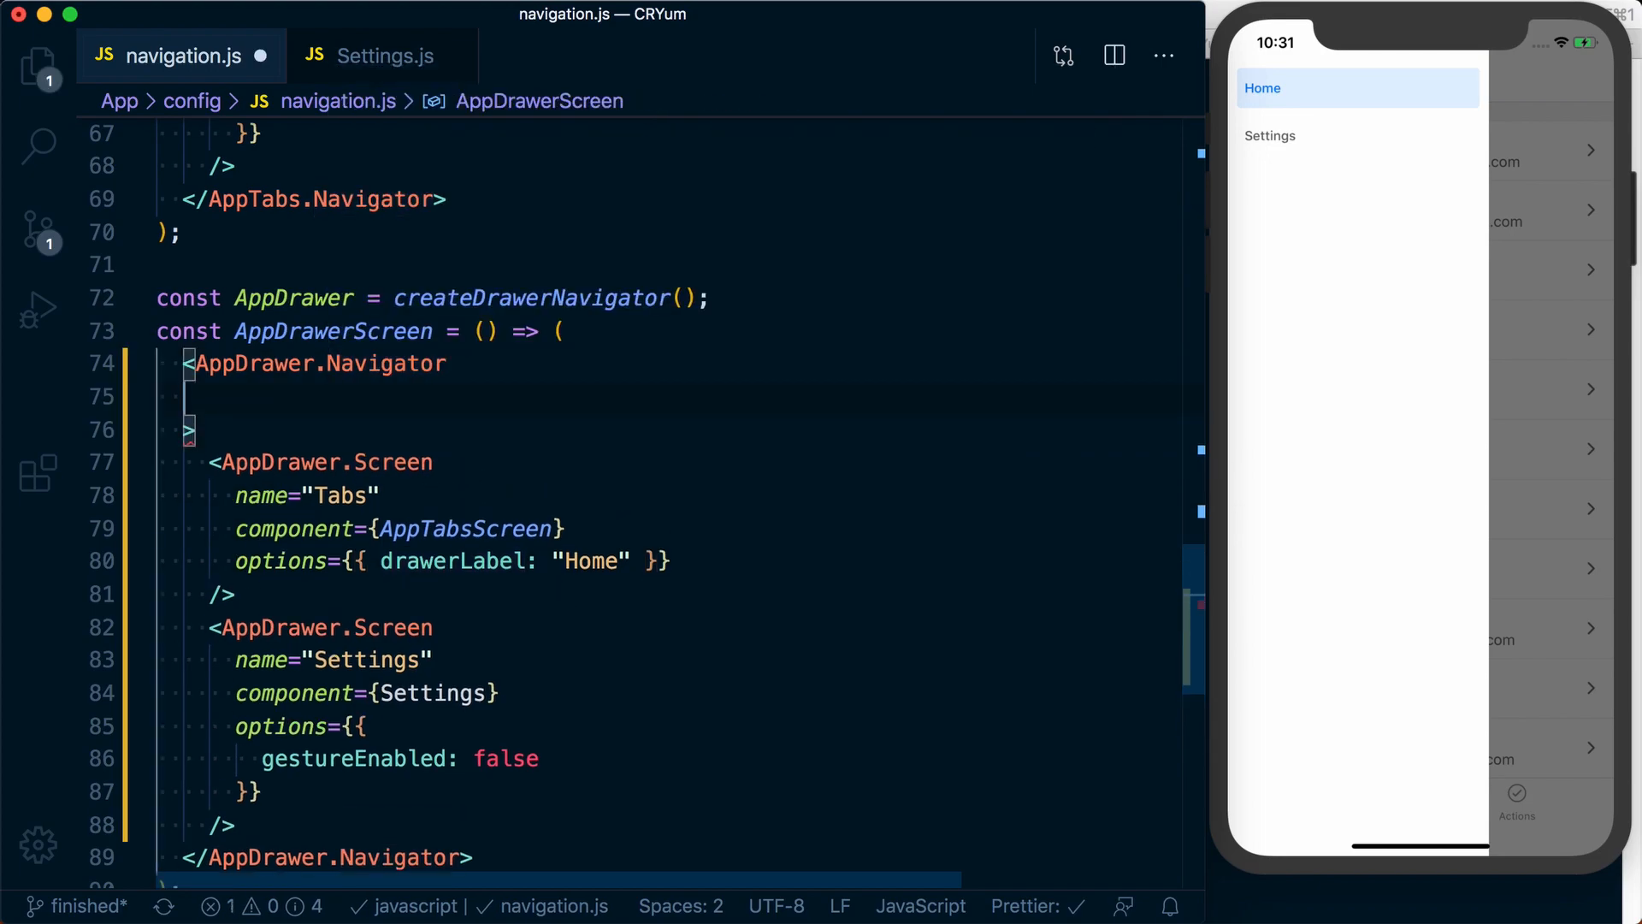
left_click(209, 396)
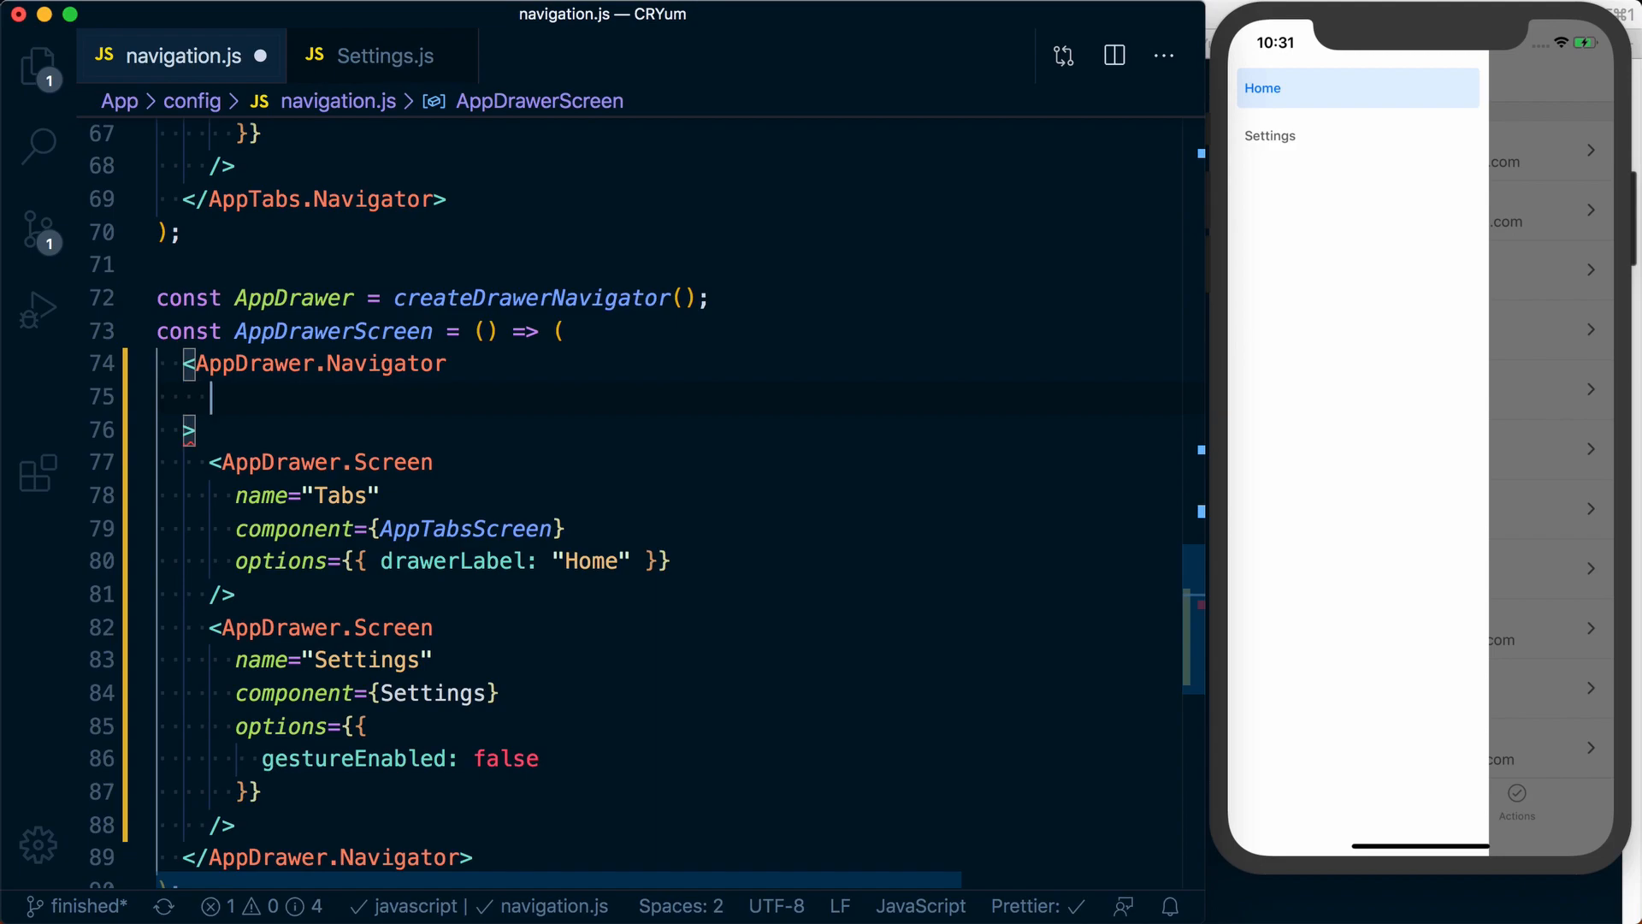
type("drawerType:")
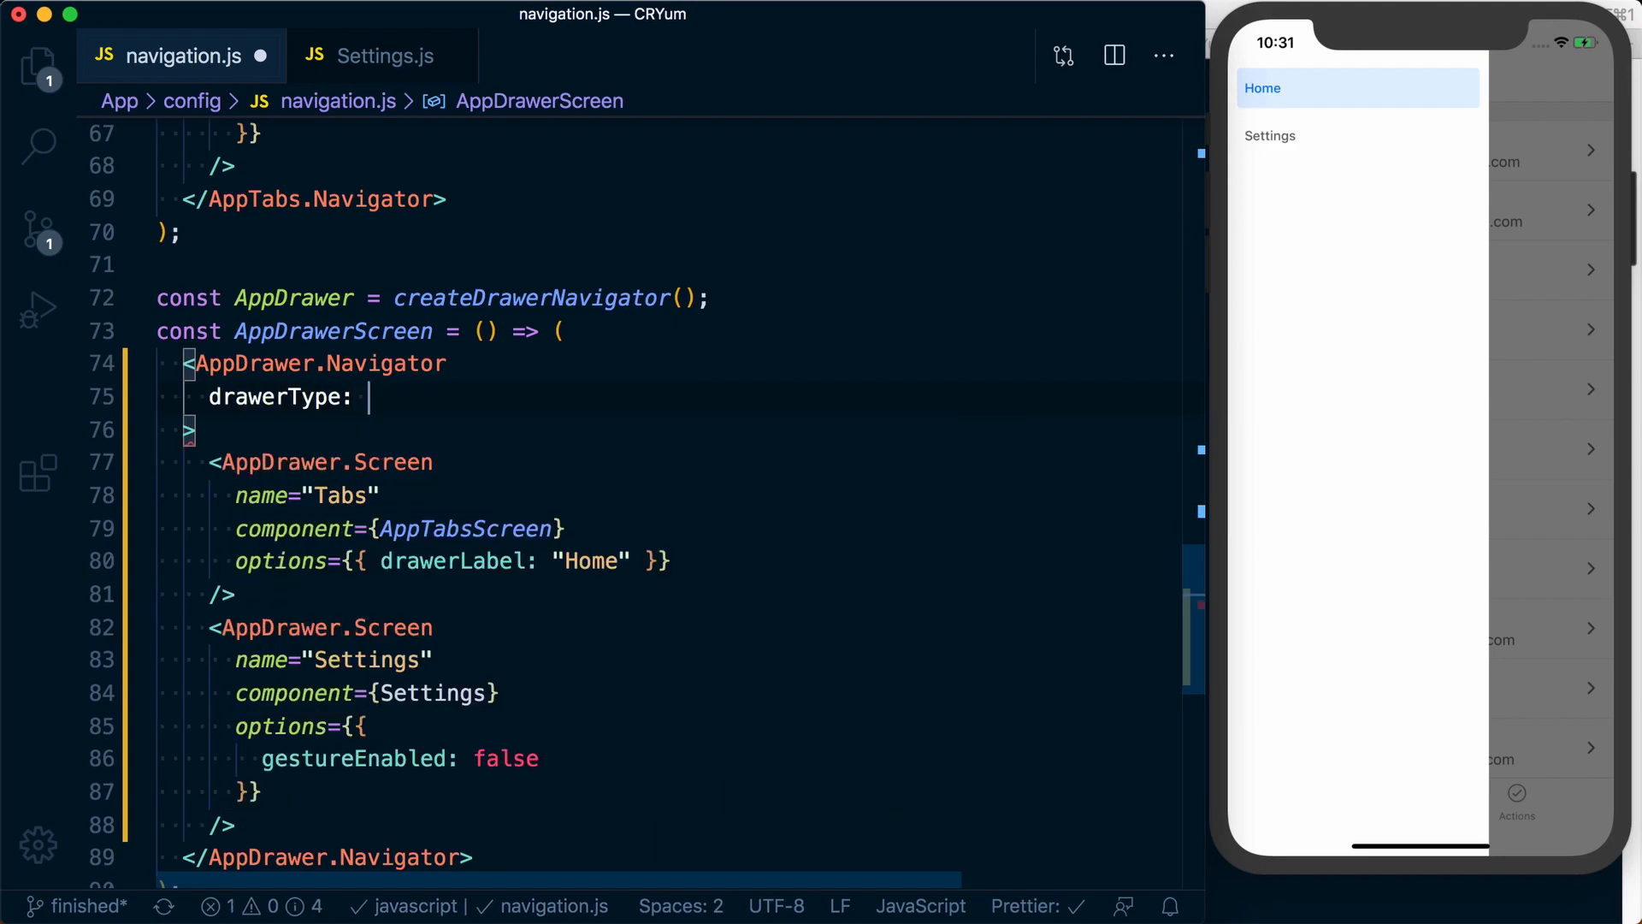
type("'")
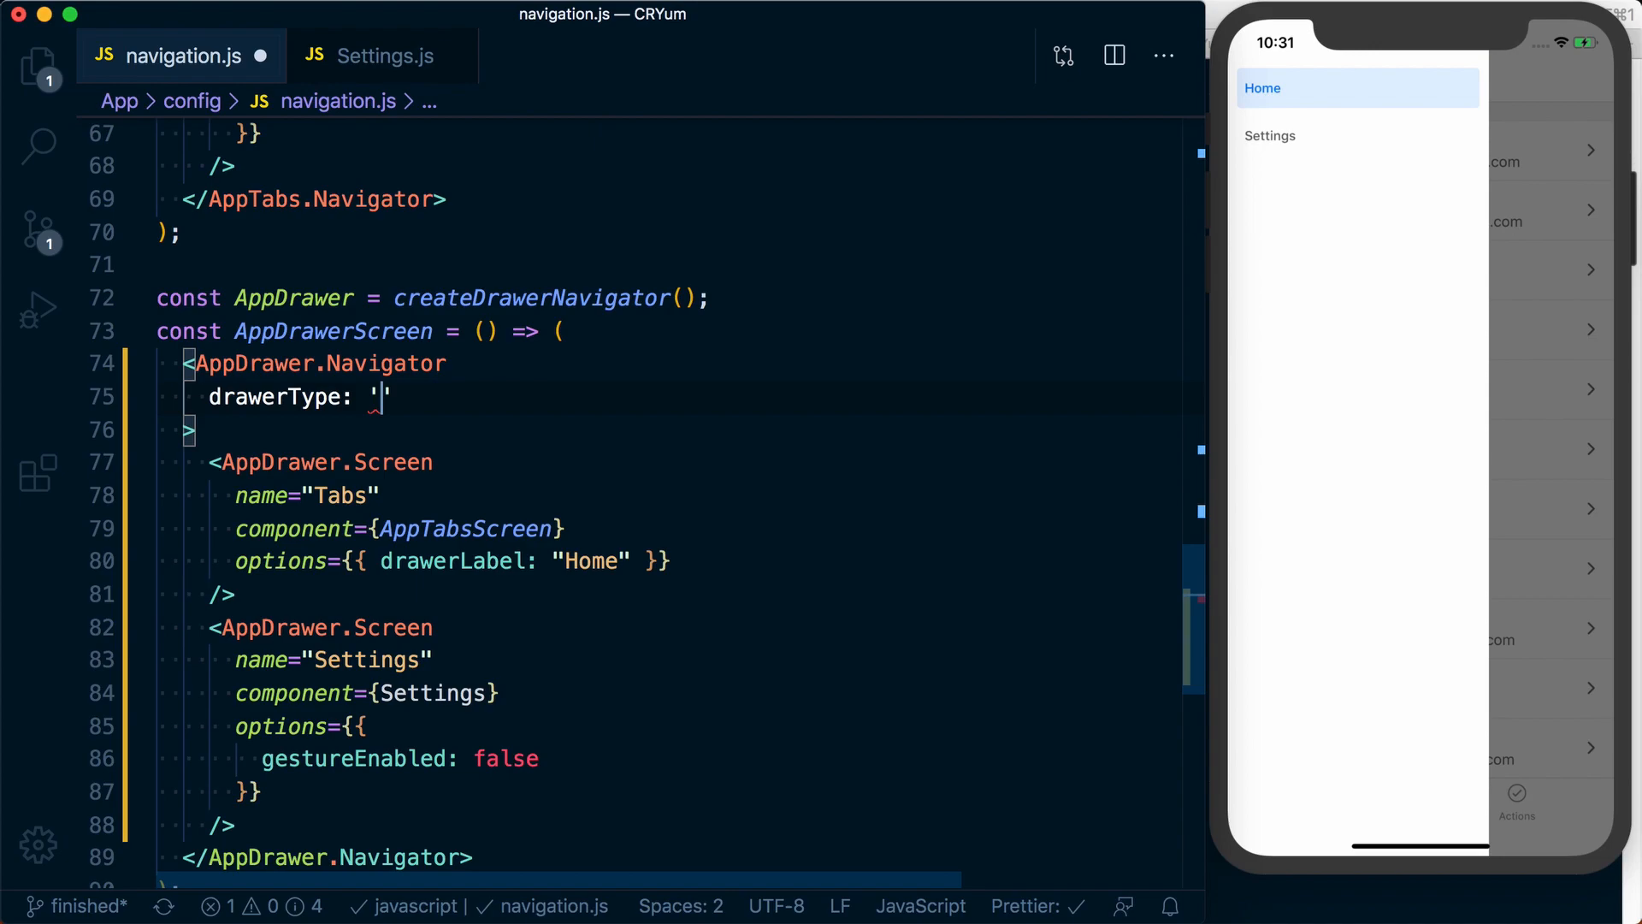
type("fr")
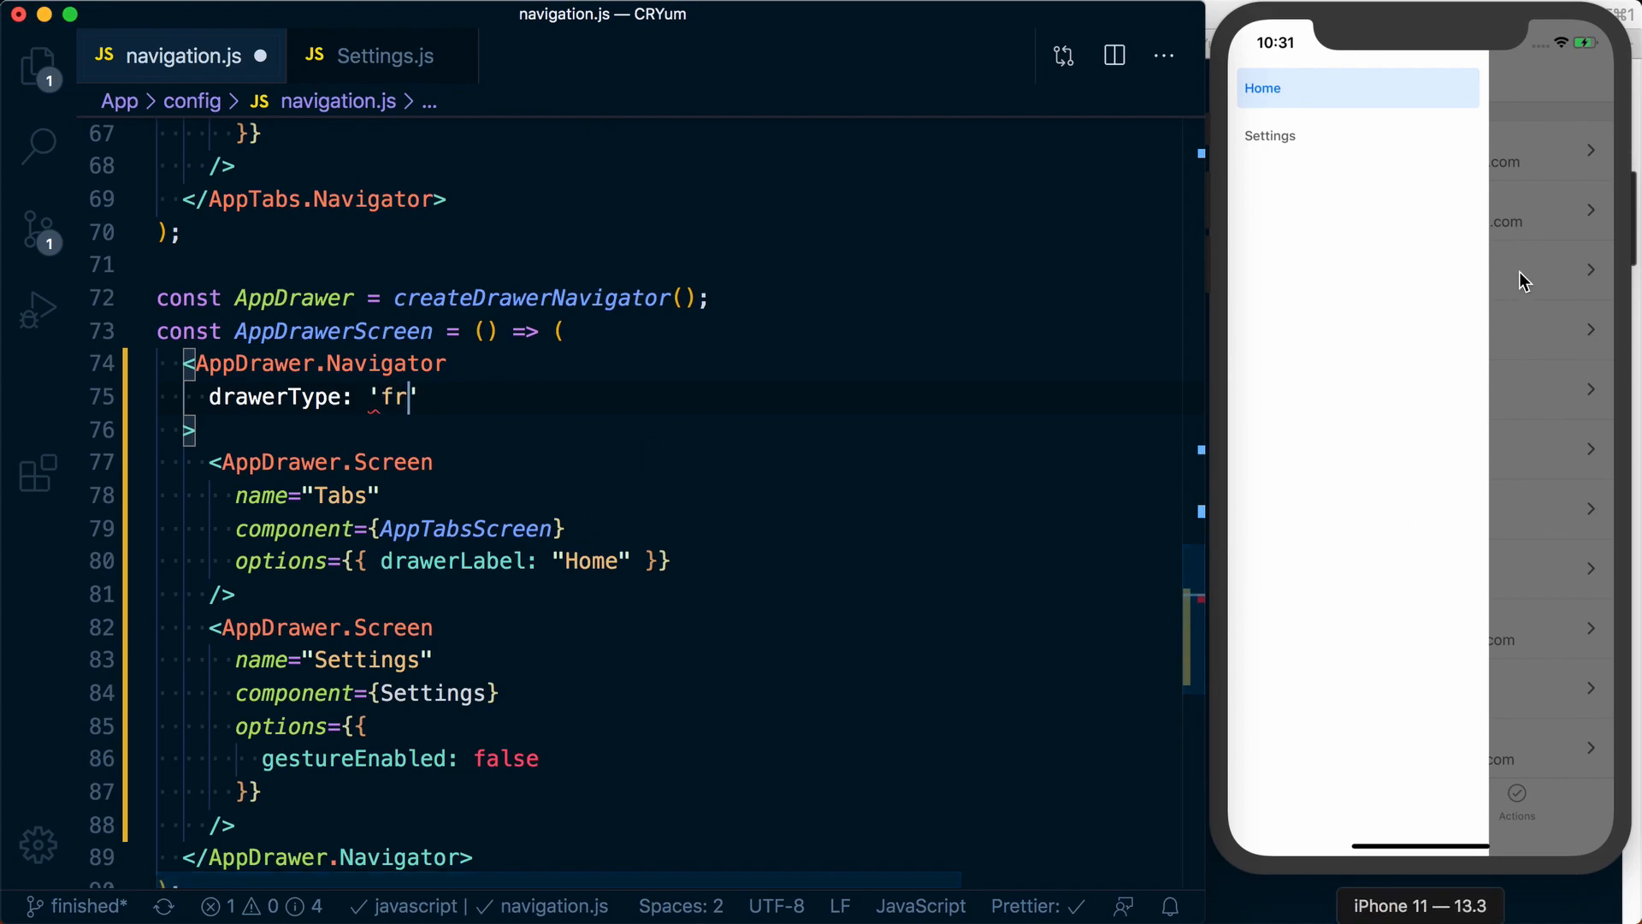
key("Backspace")
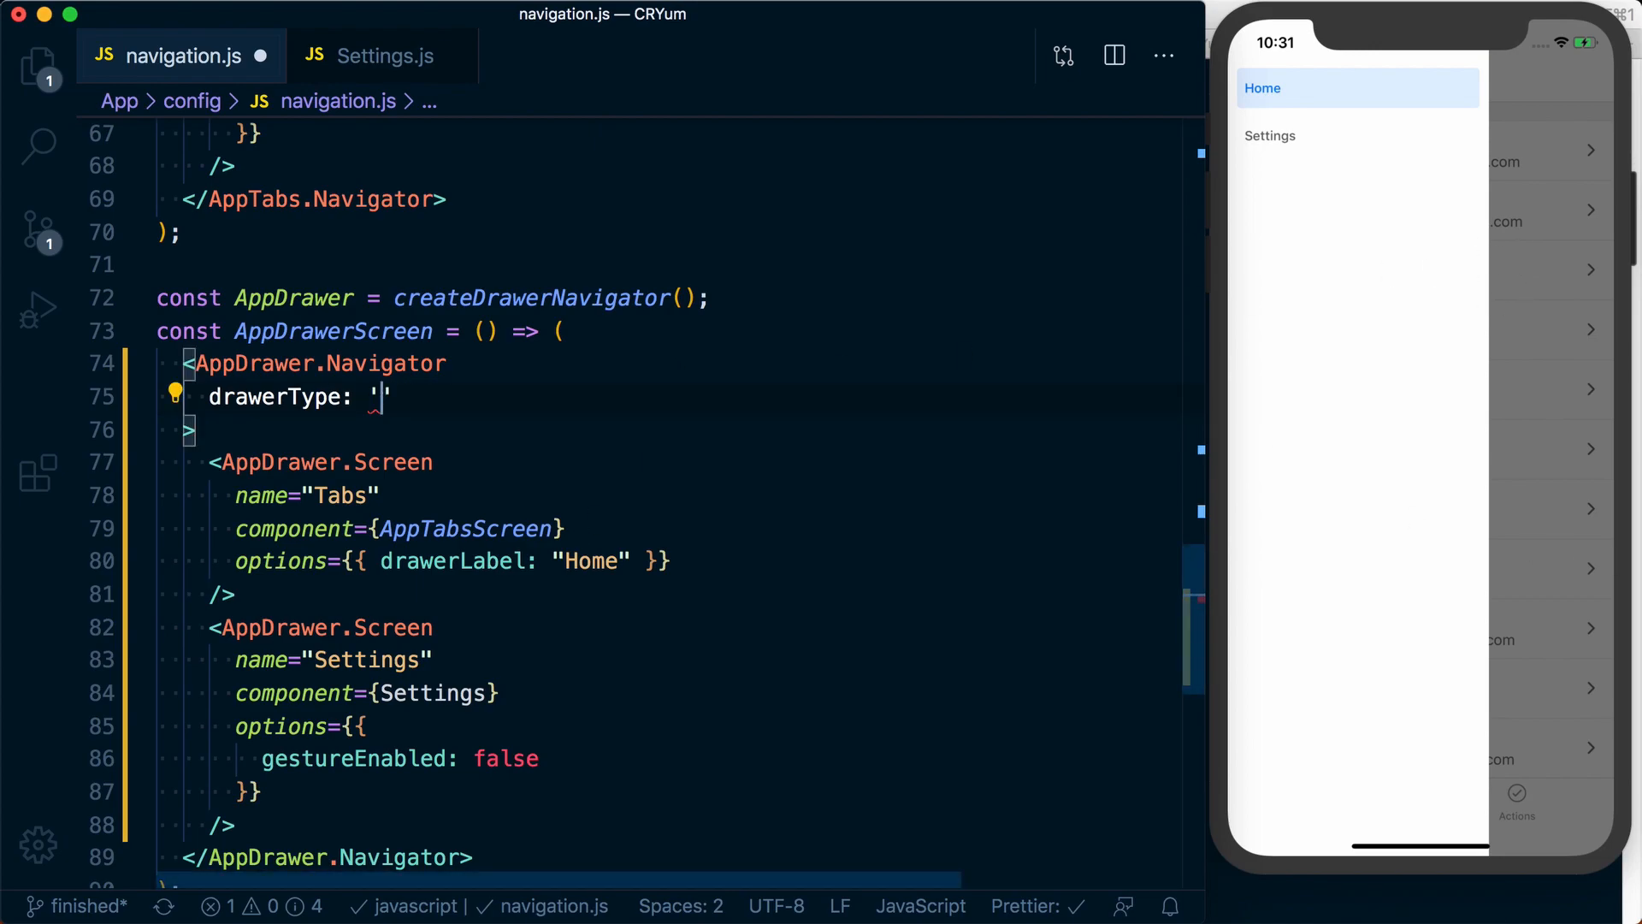
type("slide\">")
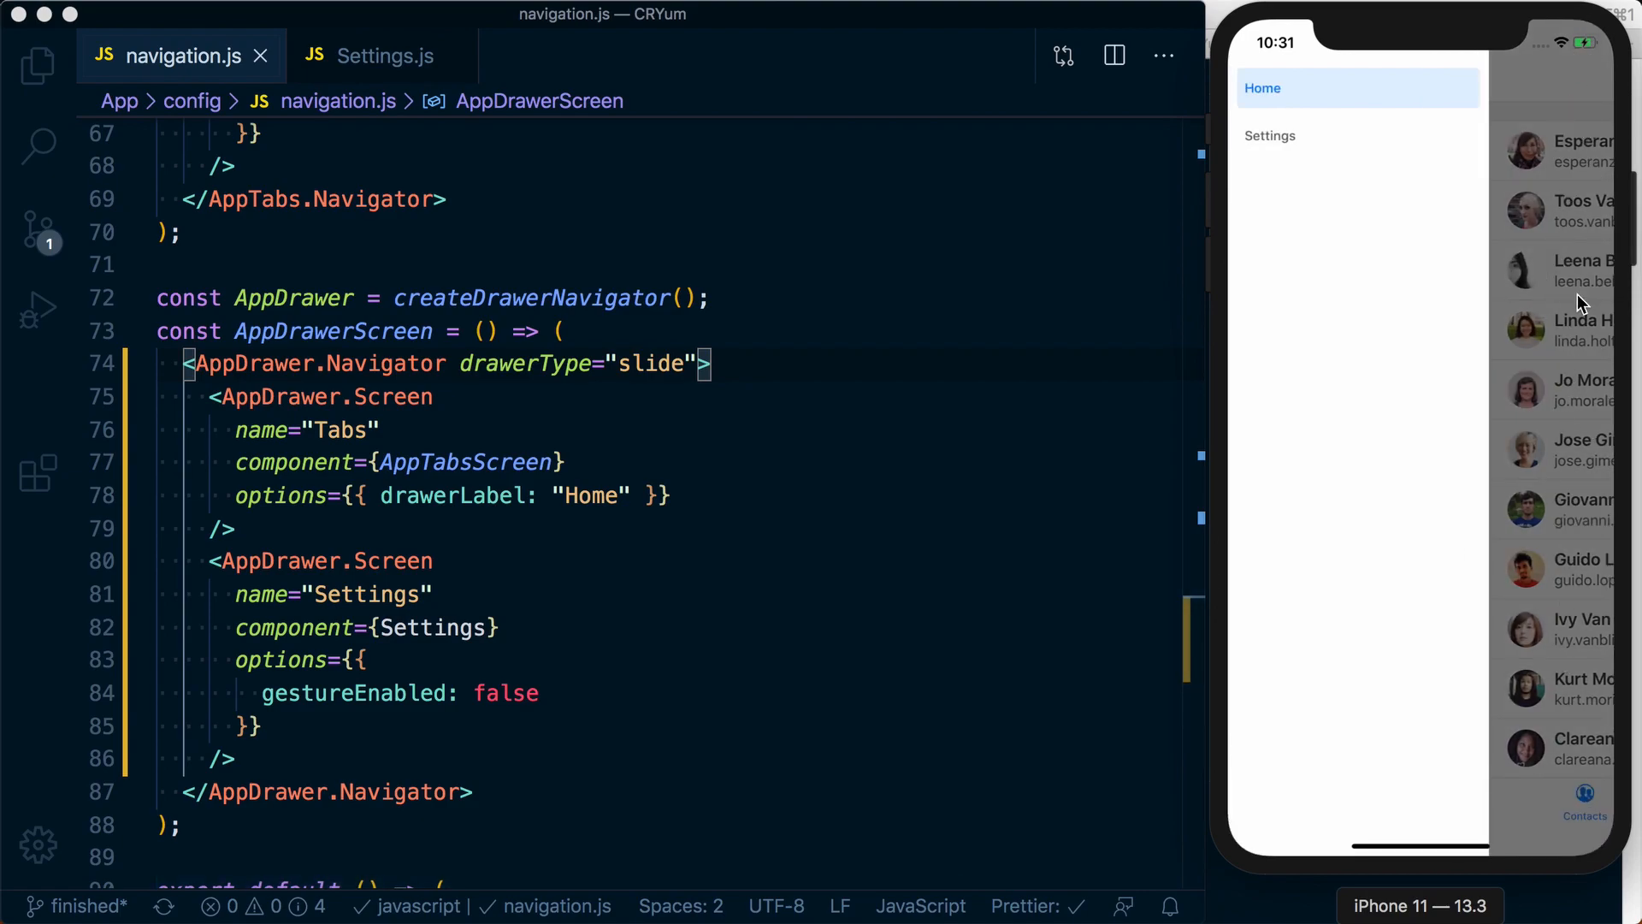
mouse_move(1575, 540)
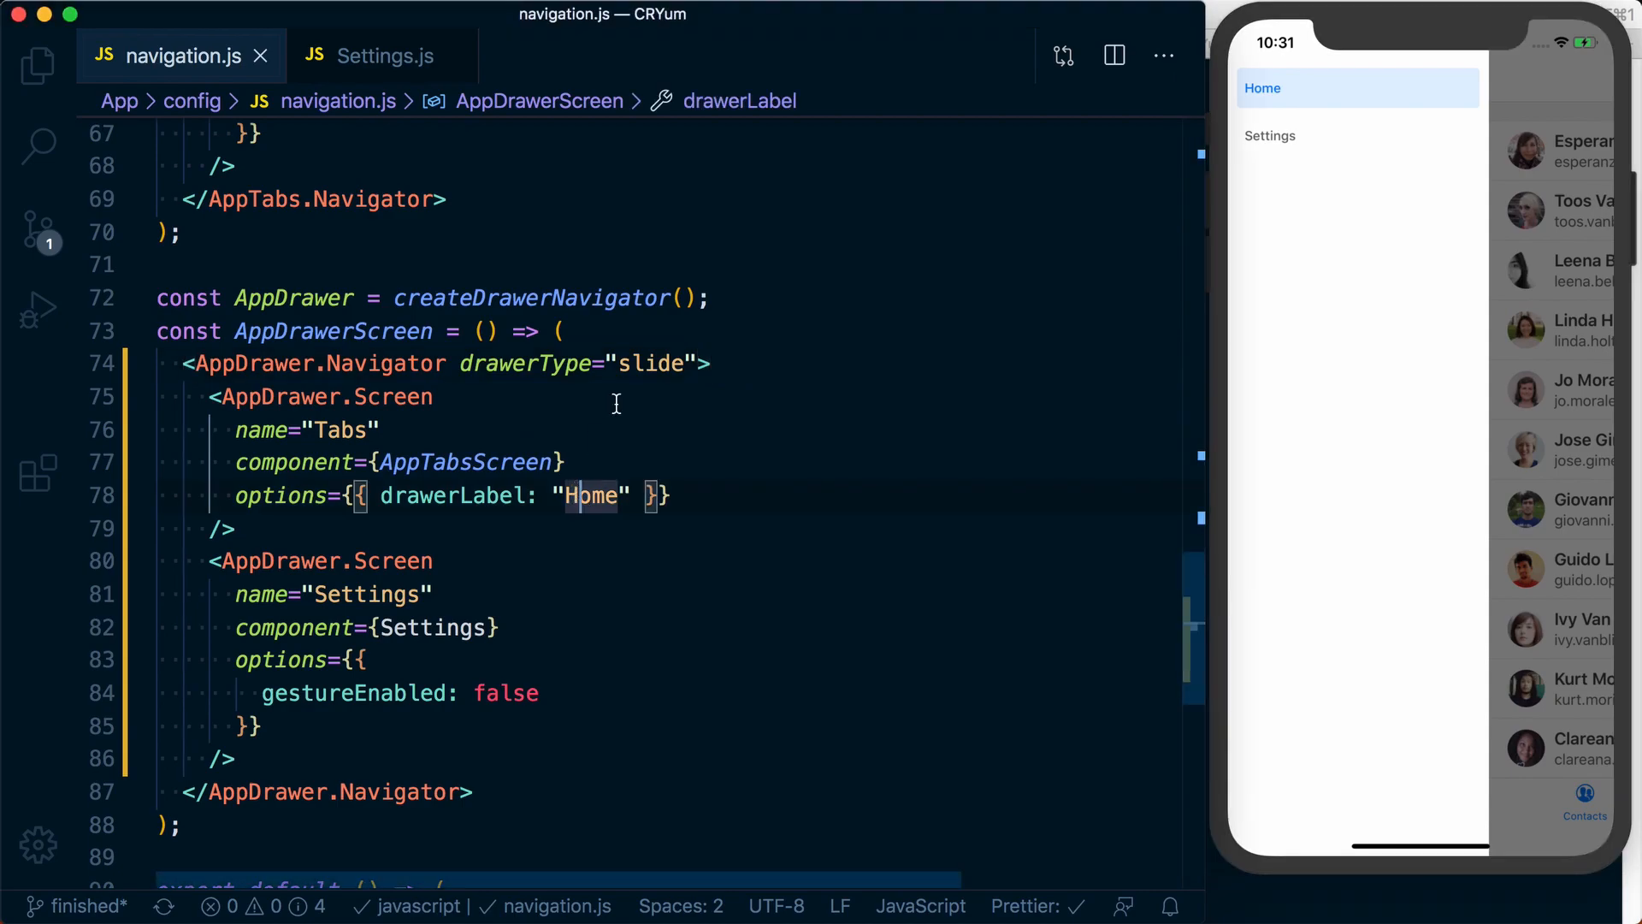
- Switch the navigator's drawerType to "back", then remove the drawerType attribute
type("back")
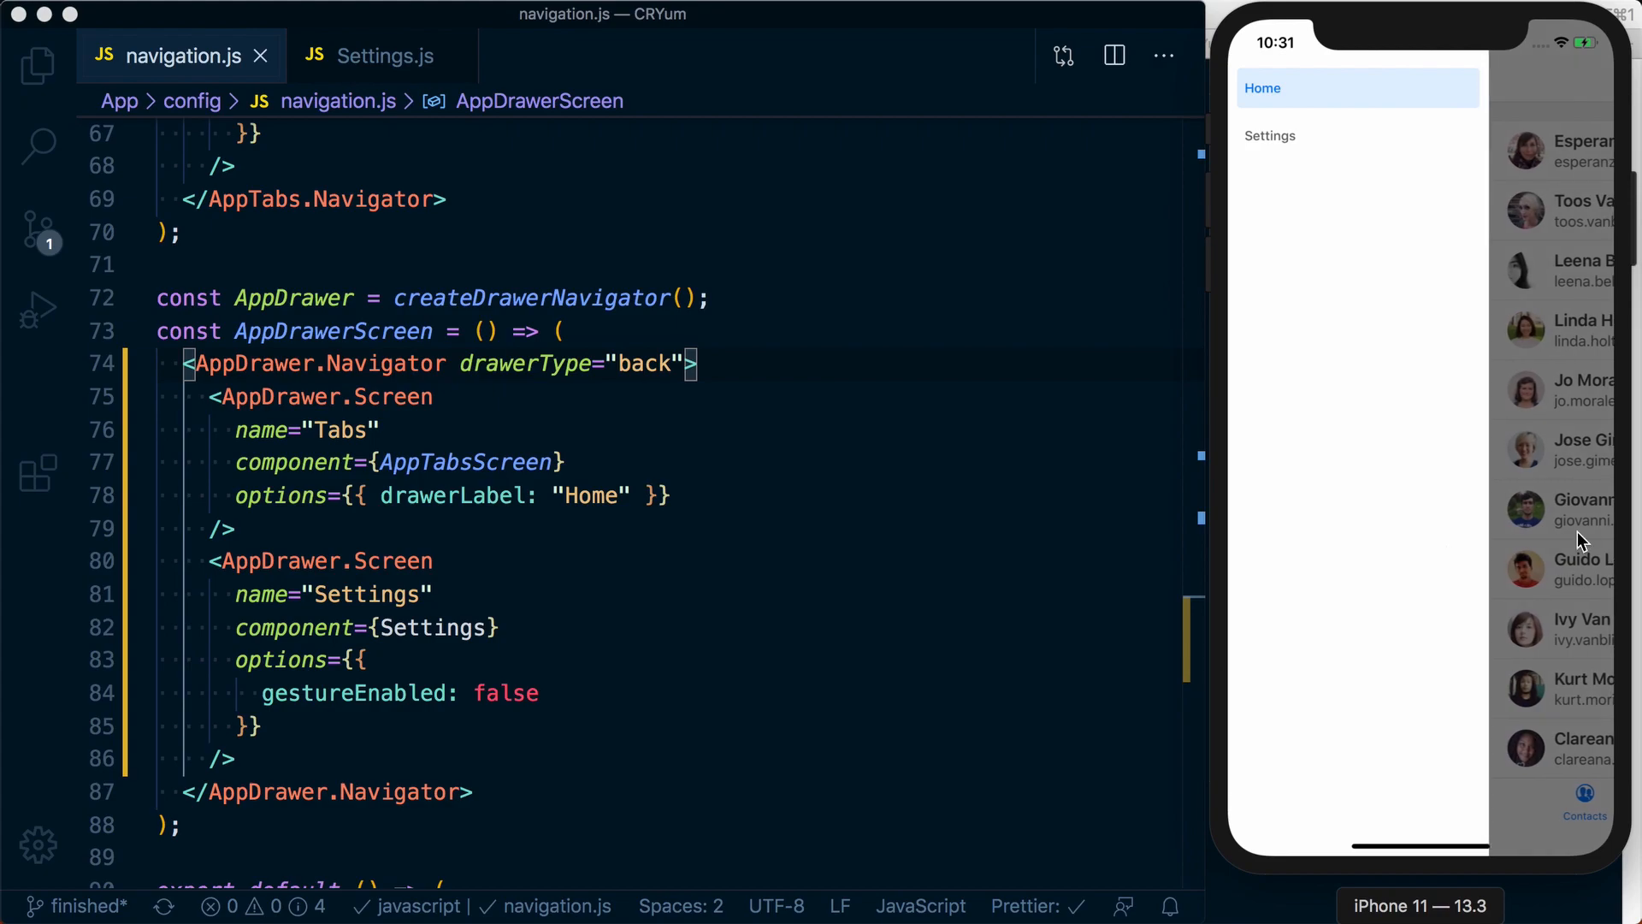
mouse_move(1480, 495)
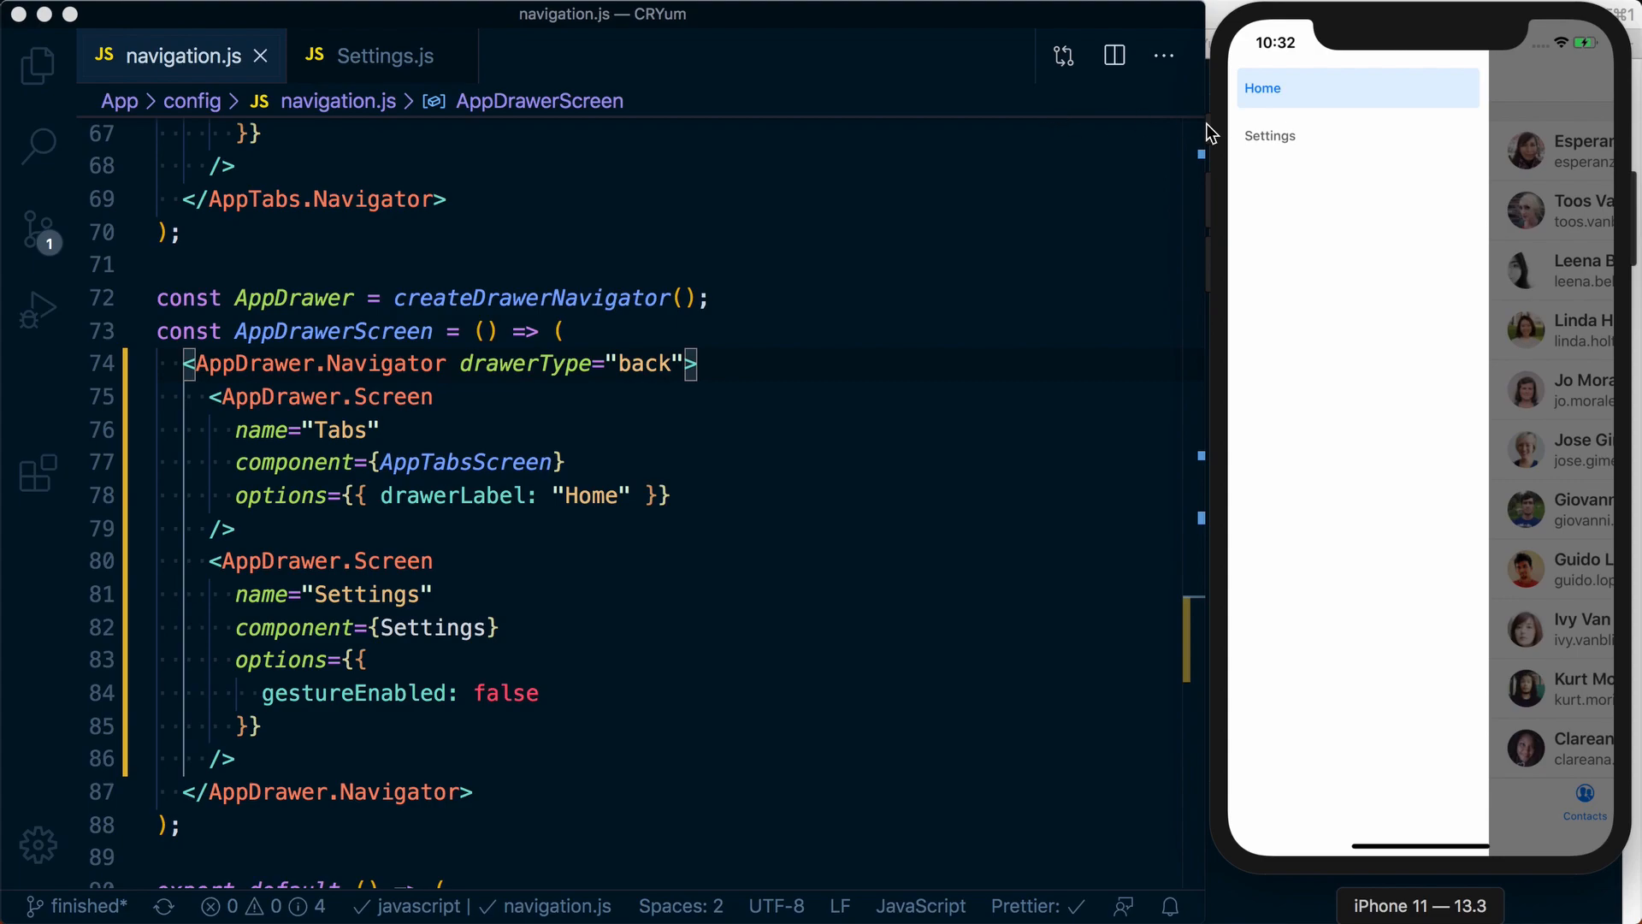
type("s")
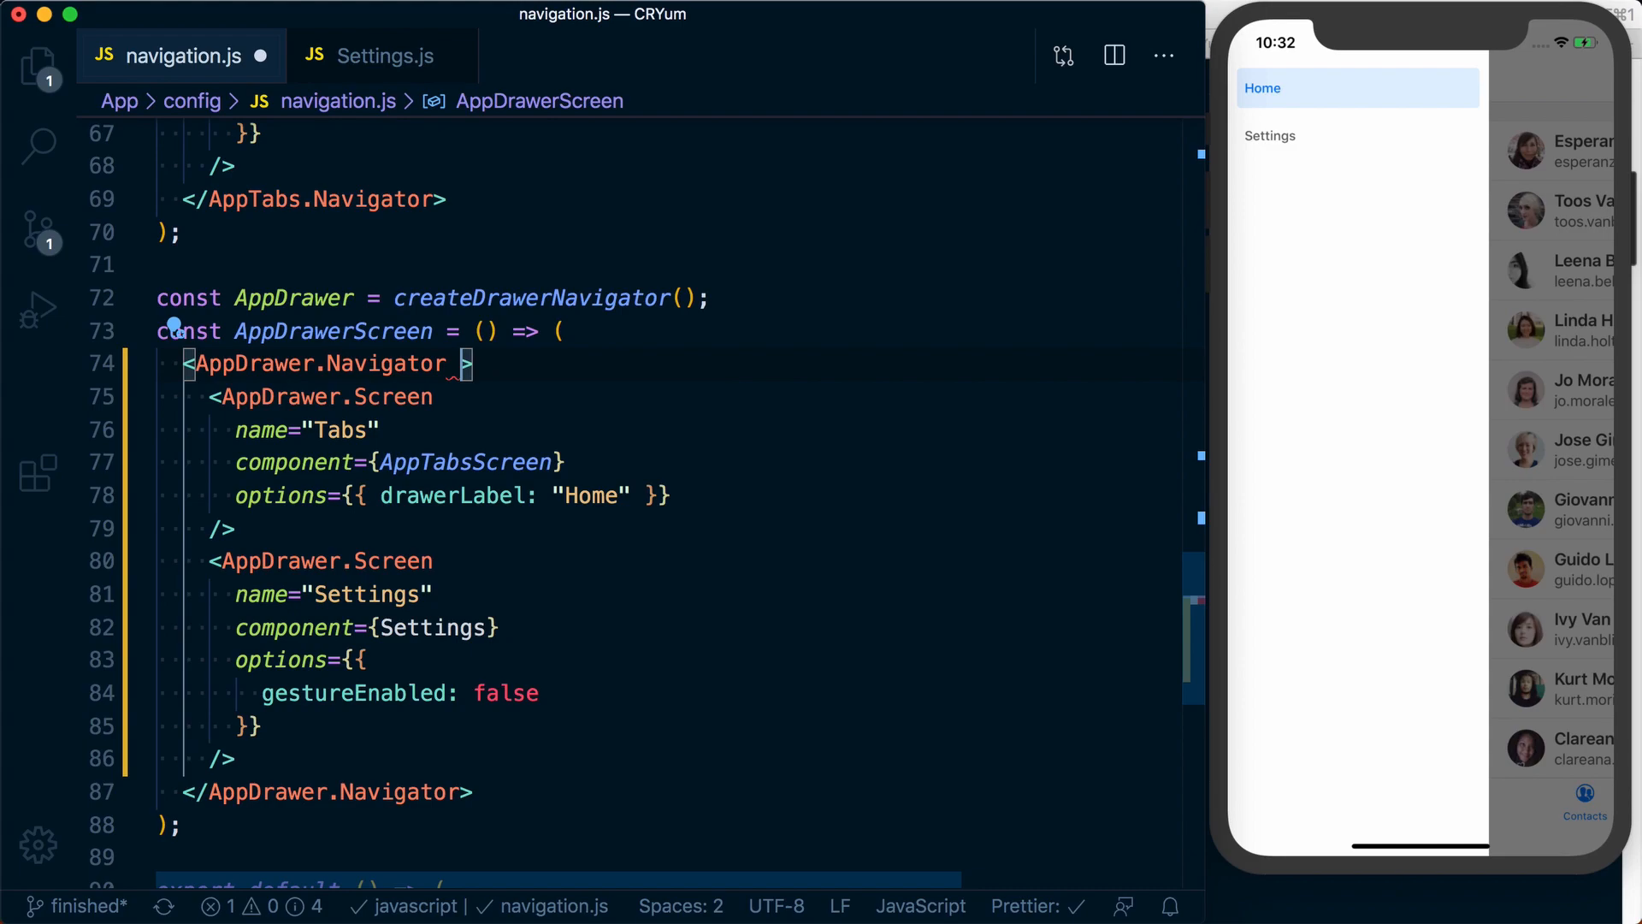
- Add drawerPosition="right" to AppDrawer.Navigator, then open and close a contact in the simulator
type("drwa")
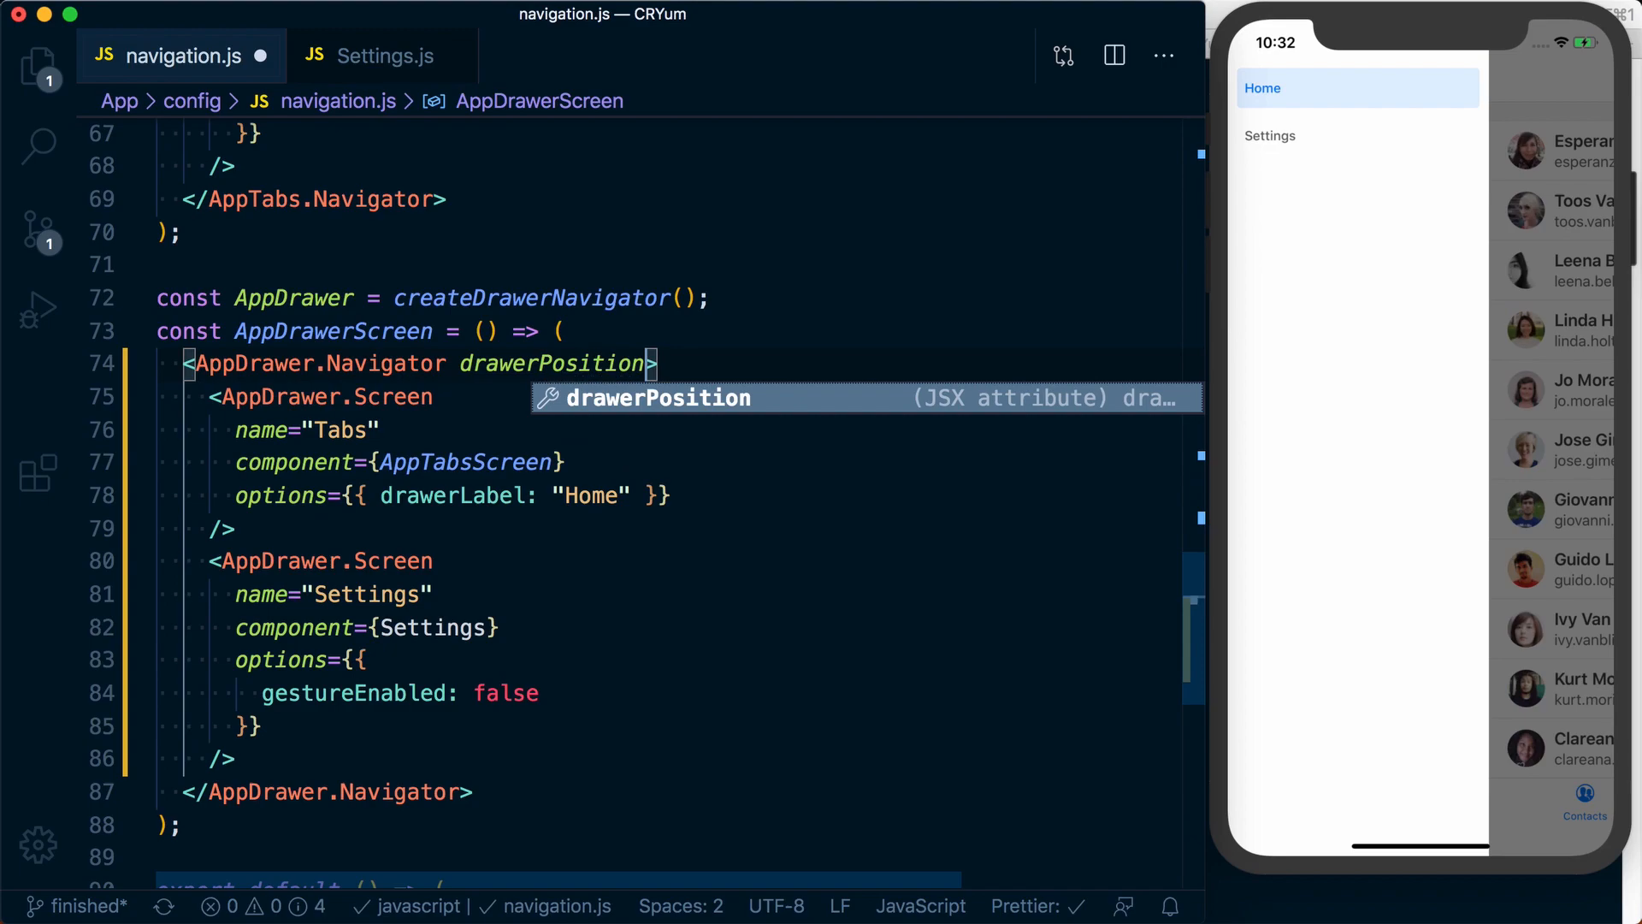
key("Escape")
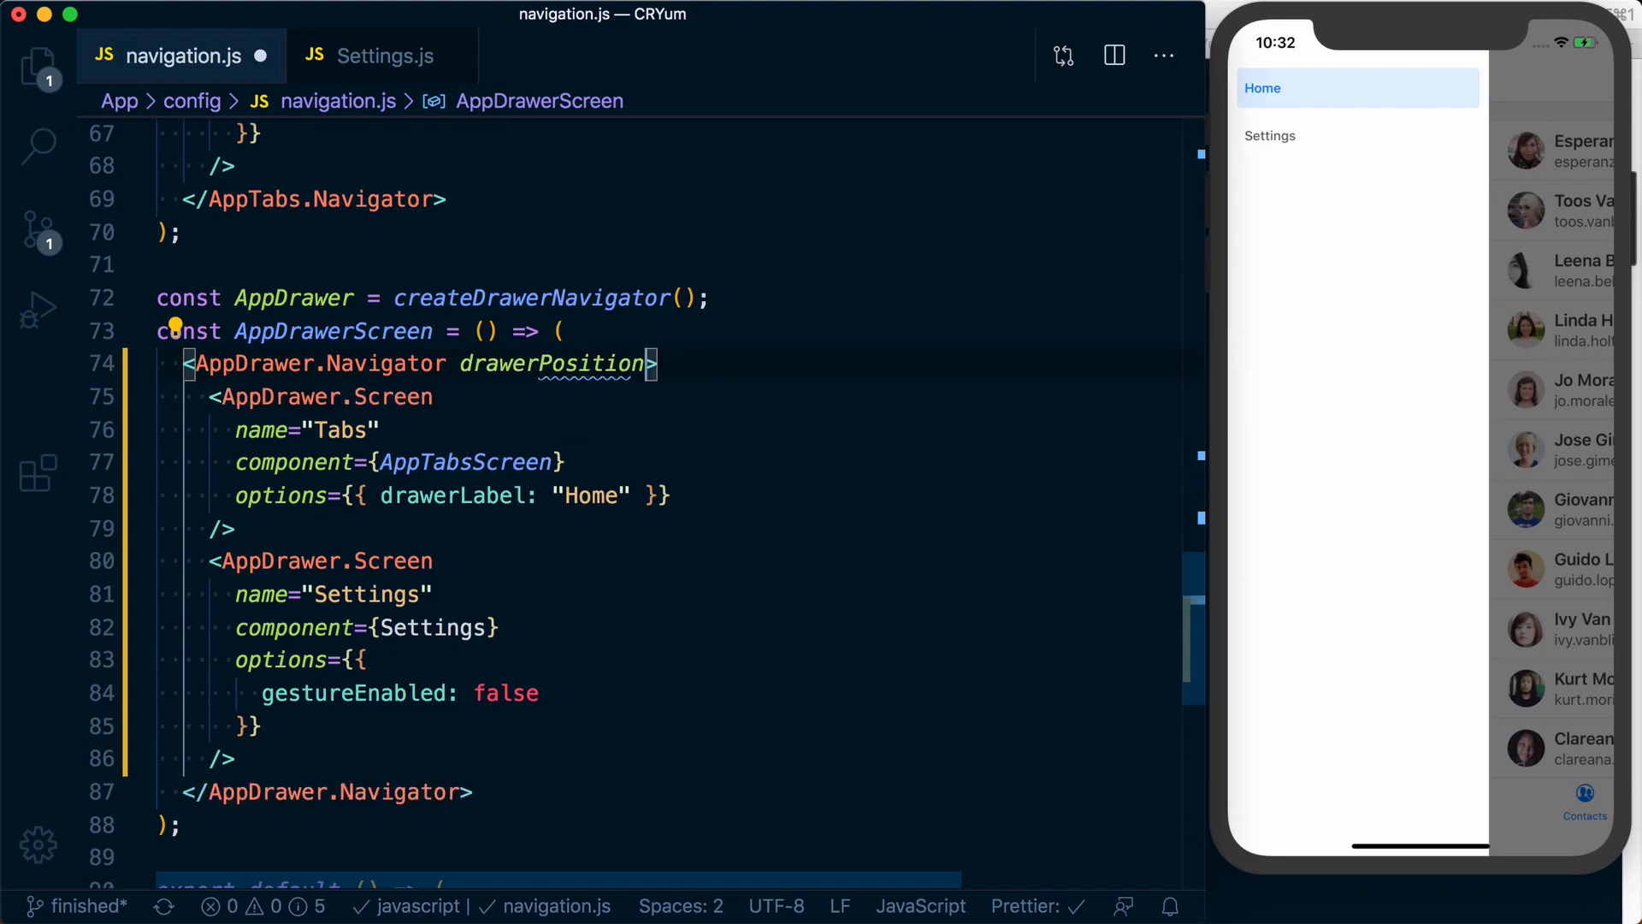
type("=\"right\"")
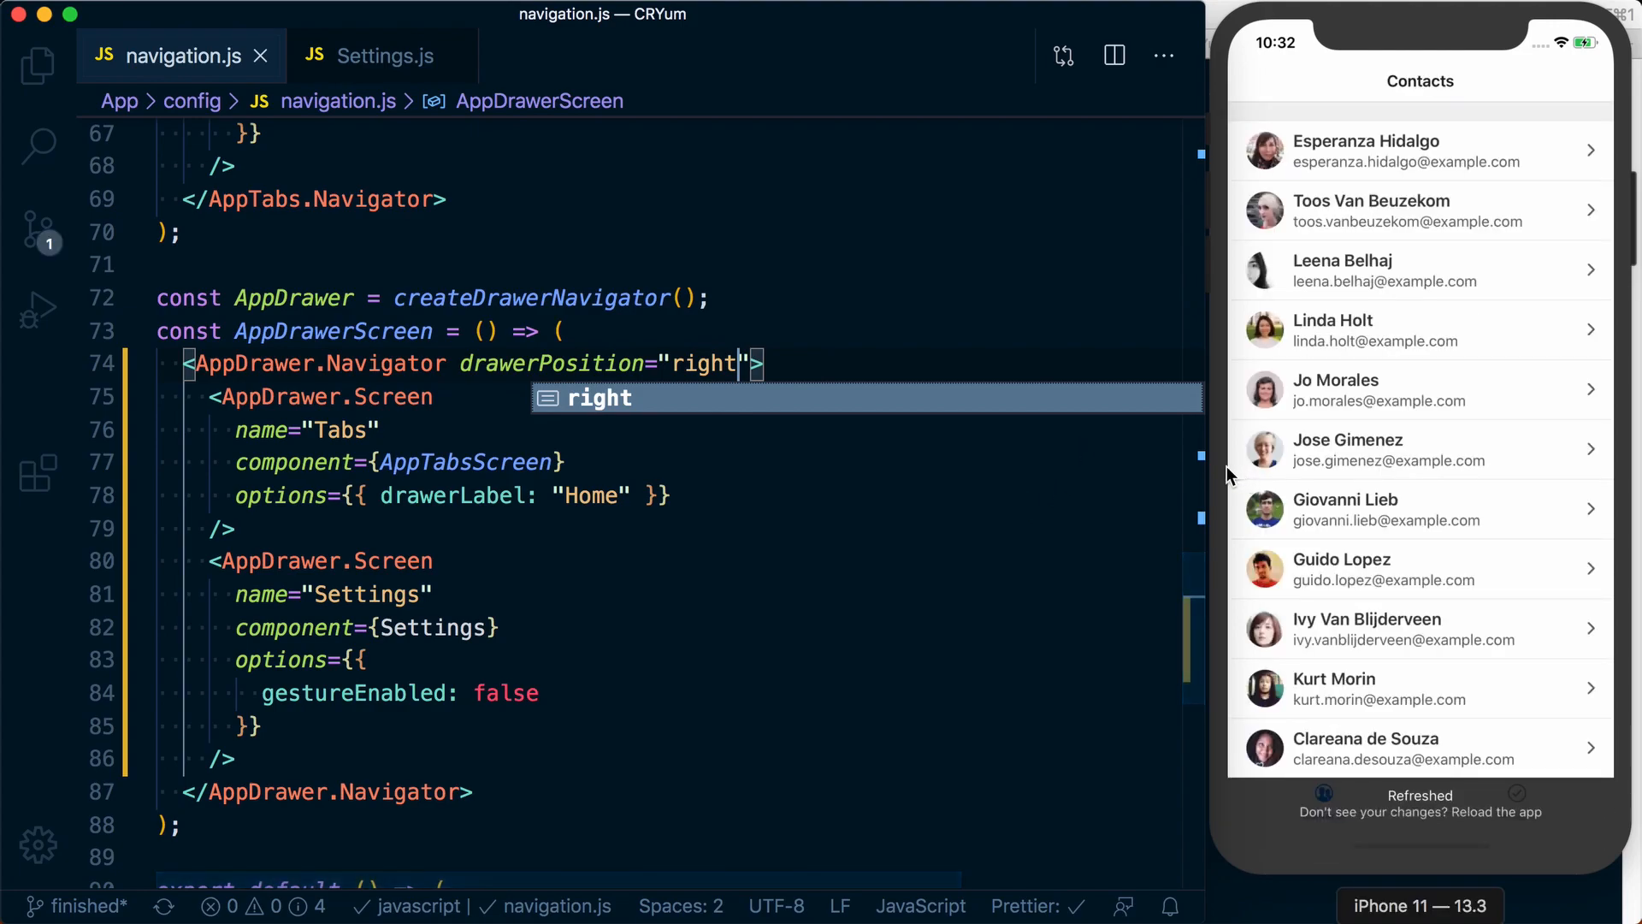
left_click(1419, 448)
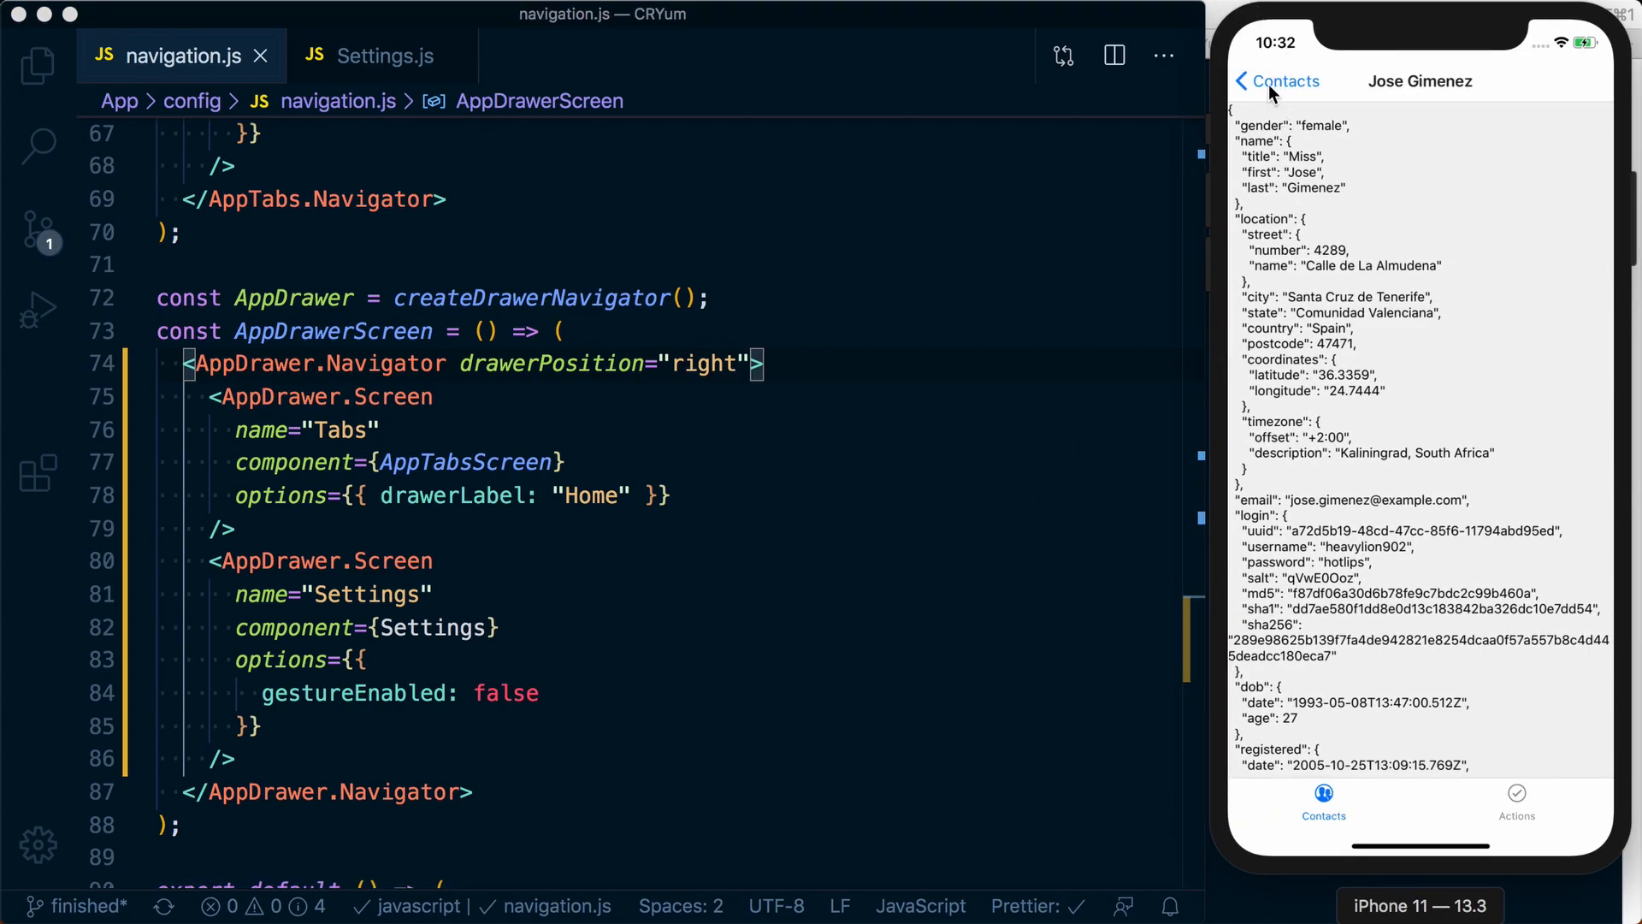
left_click(1273, 81)
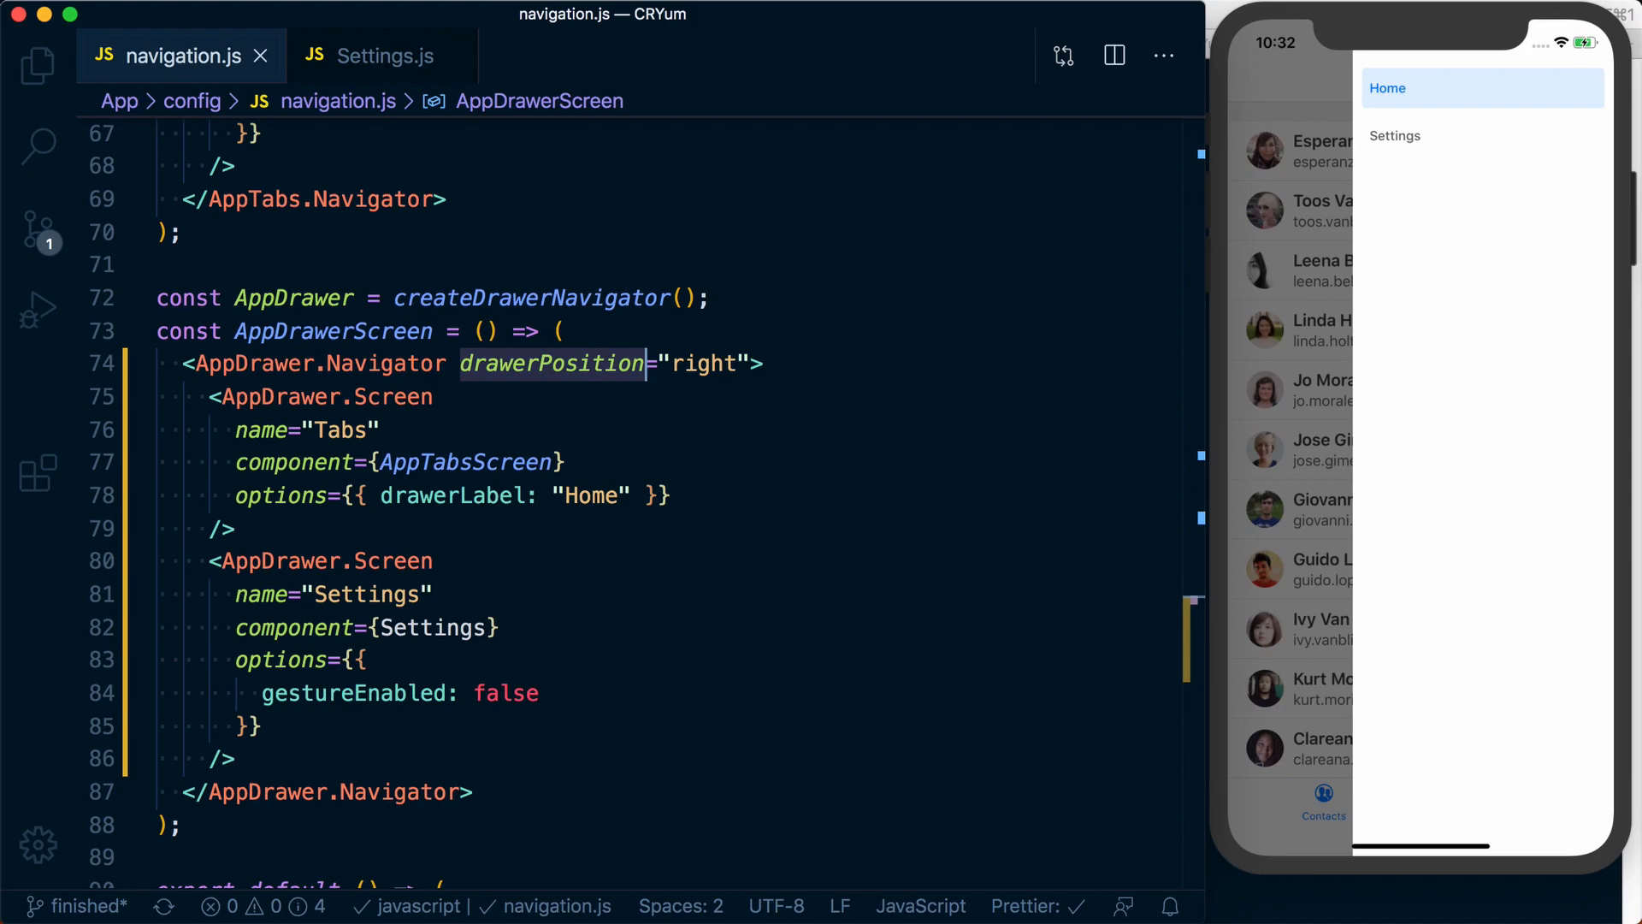
mouse_move(1449, 163)
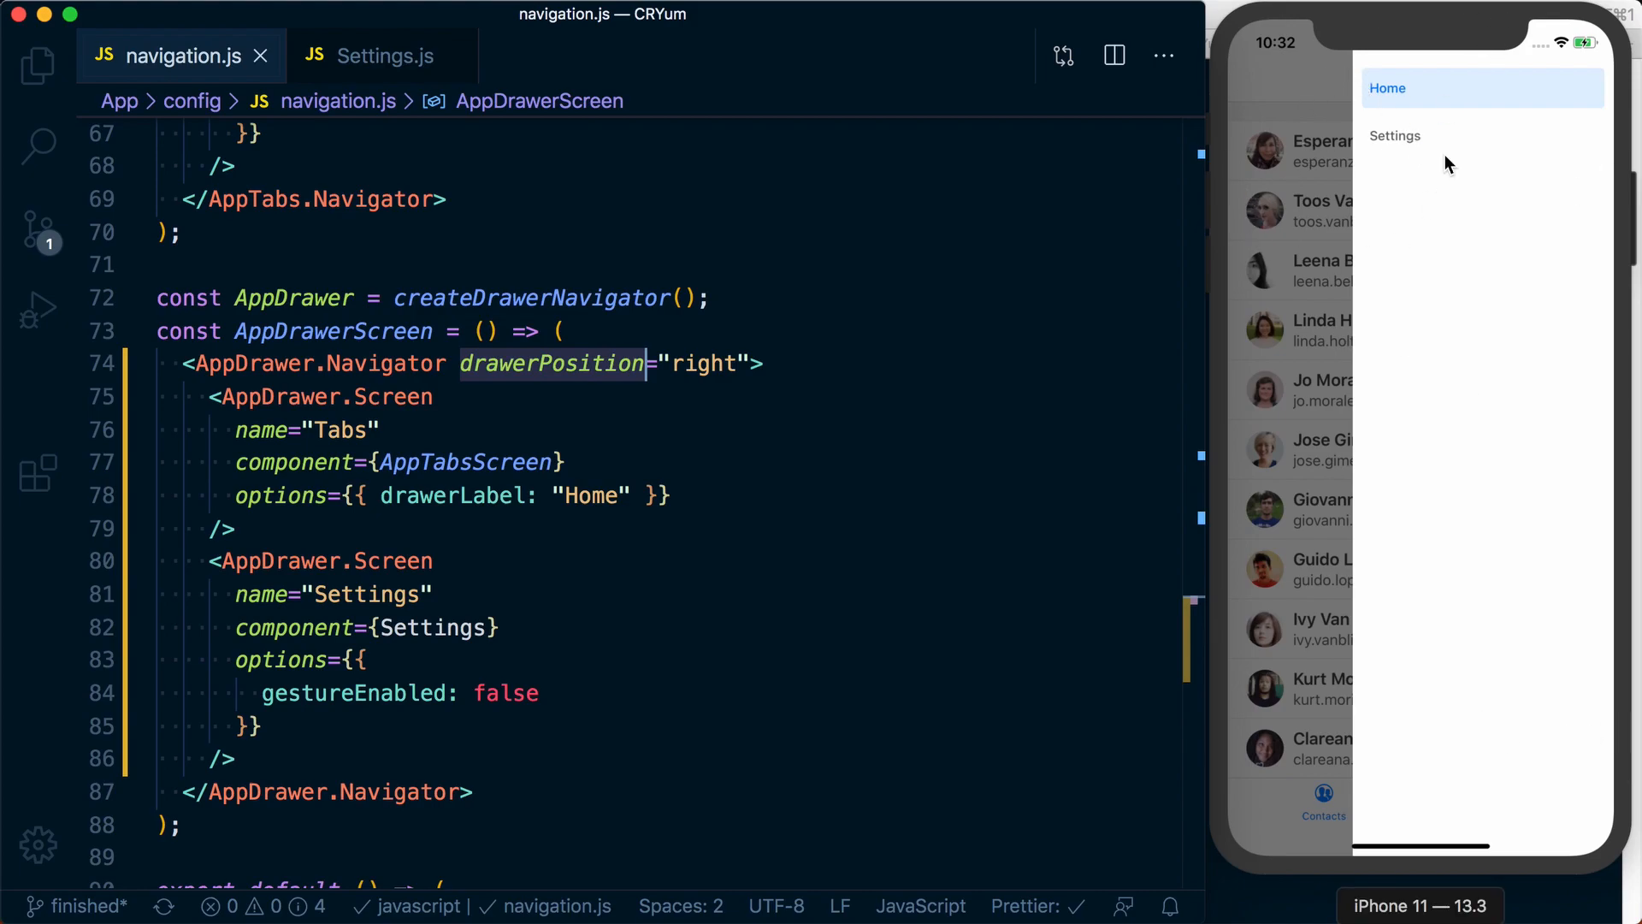
mouse_move(1317, 419)
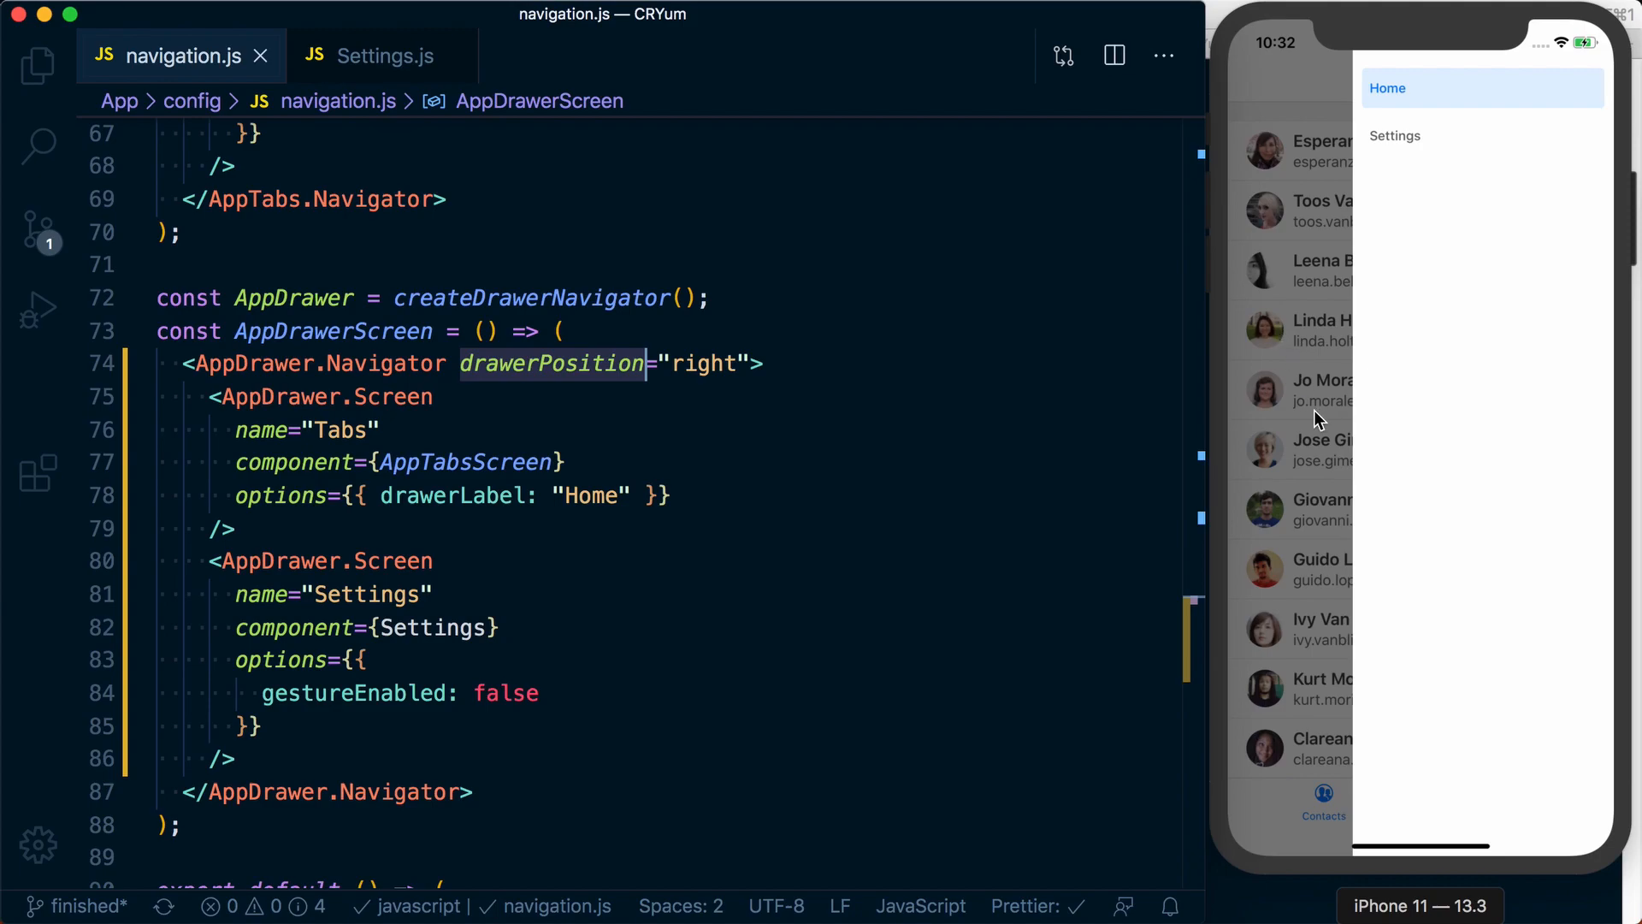